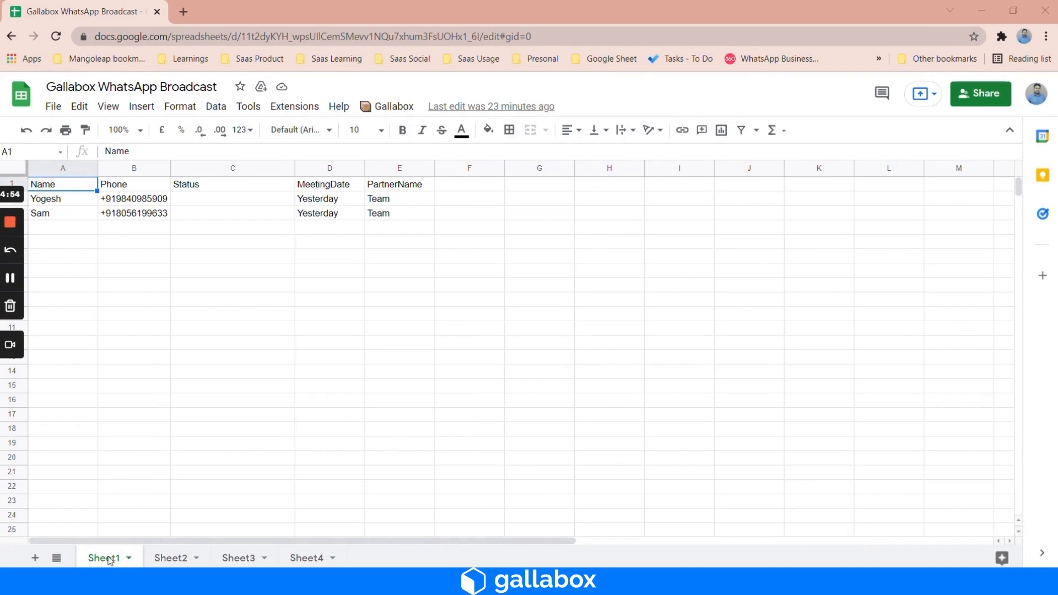
Step: Load the Copy of Gallabox WhatsApp Broadcast v08112021 spreadsheet from its URL in a new tab
click(183, 12)
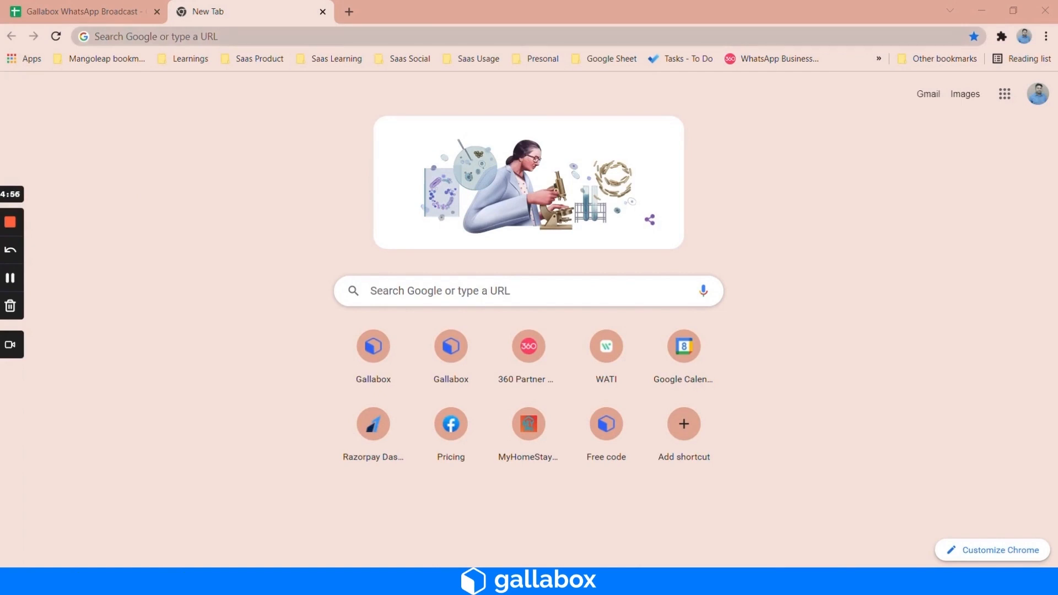
text(https://docs.google.com/spreadsheets/d/1xvsA_IPRVTyayxYwlcxAuR0HnqOQeFoiwTTQrDeVTNM/copy)
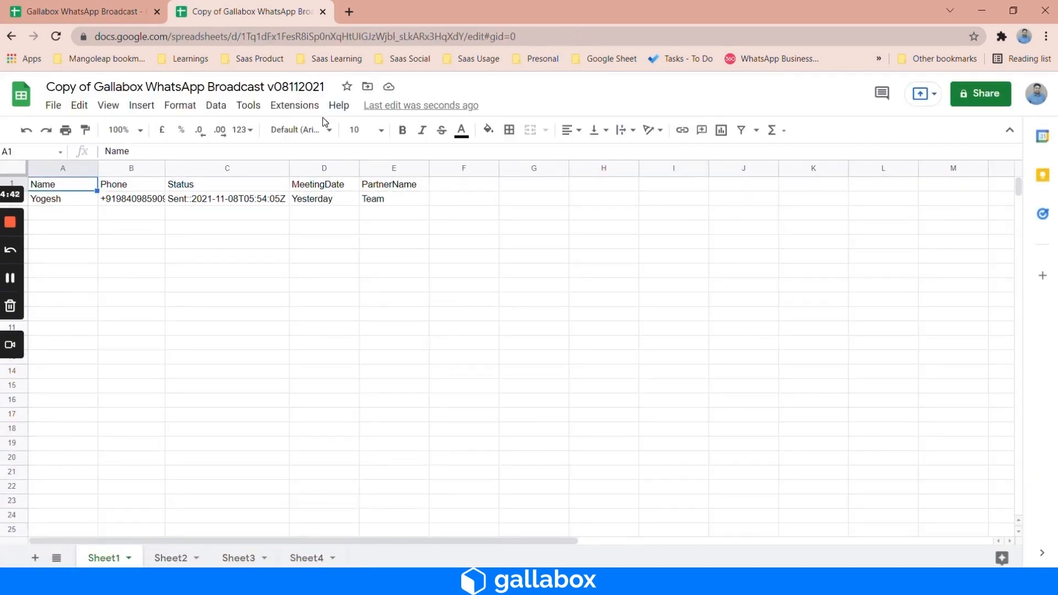
mouse_move(339, 105)
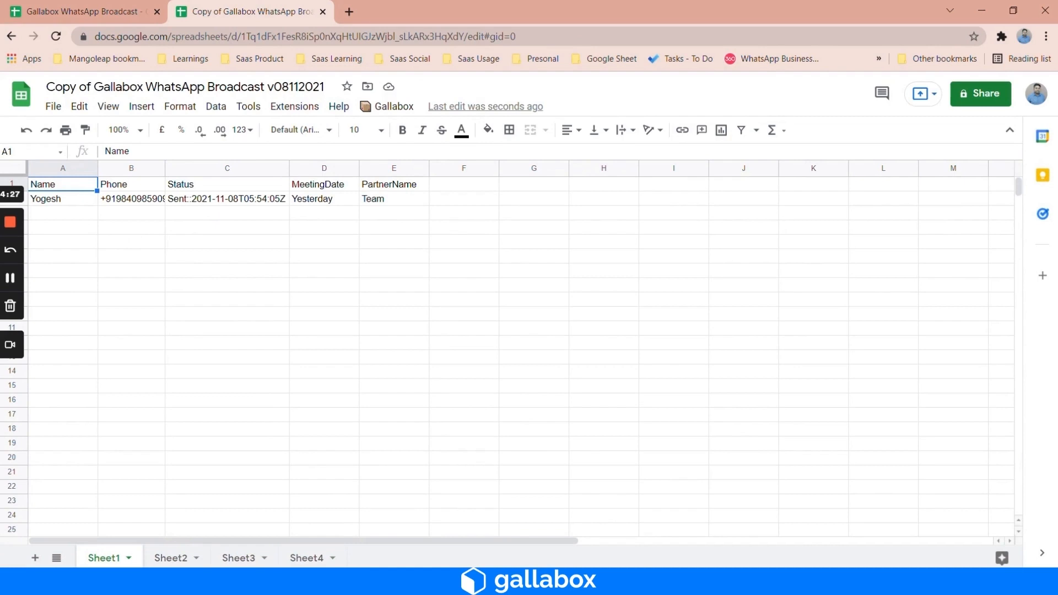
Step: Authorise the Gallabox WhatsApp script for the chosen Google account, proceeding past the unverified-app warning
click(393, 106)
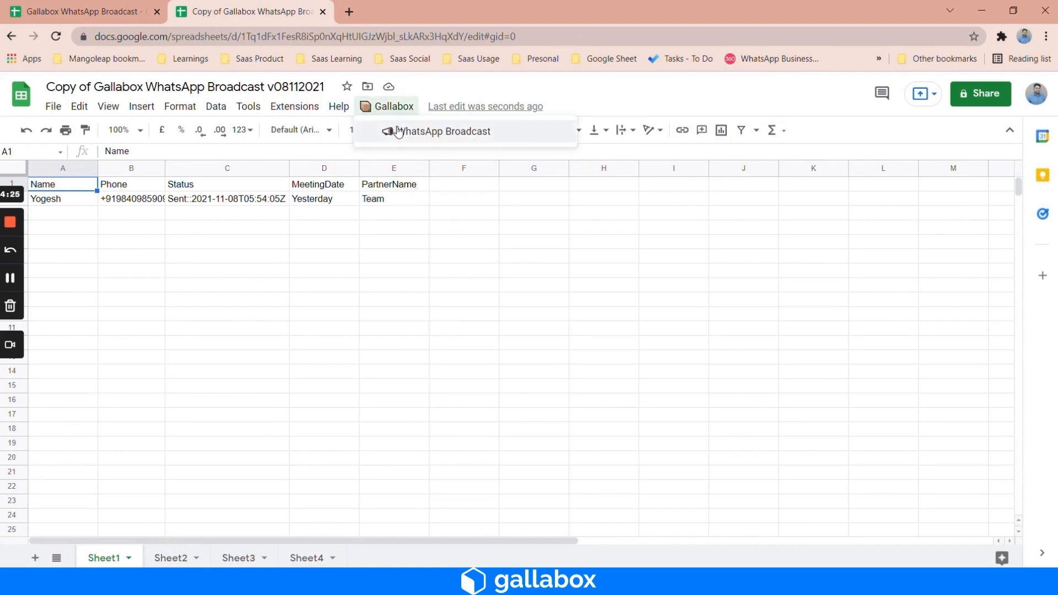
click(442, 131)
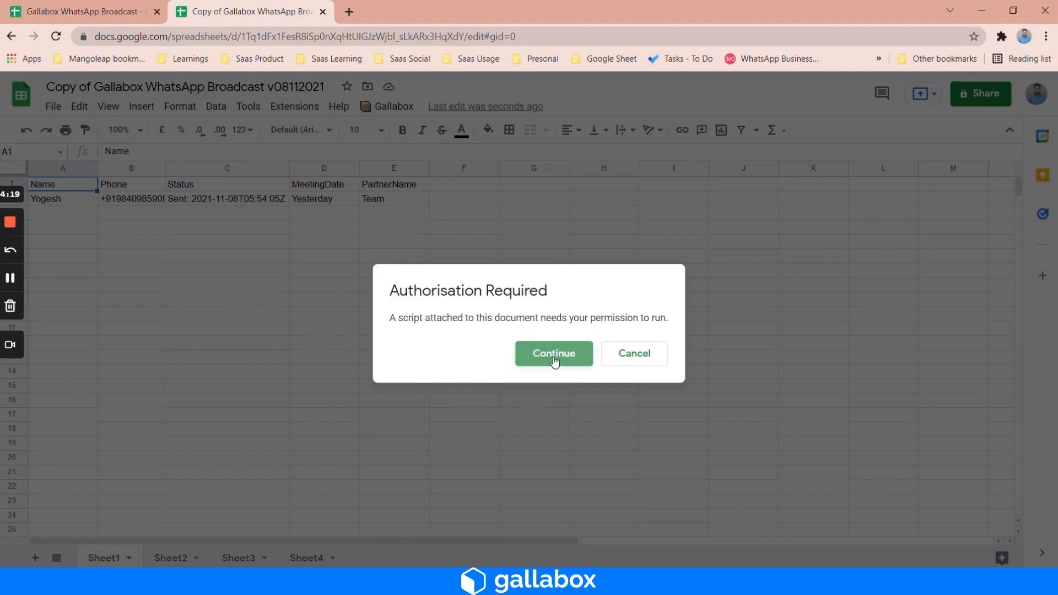
click(553, 353)
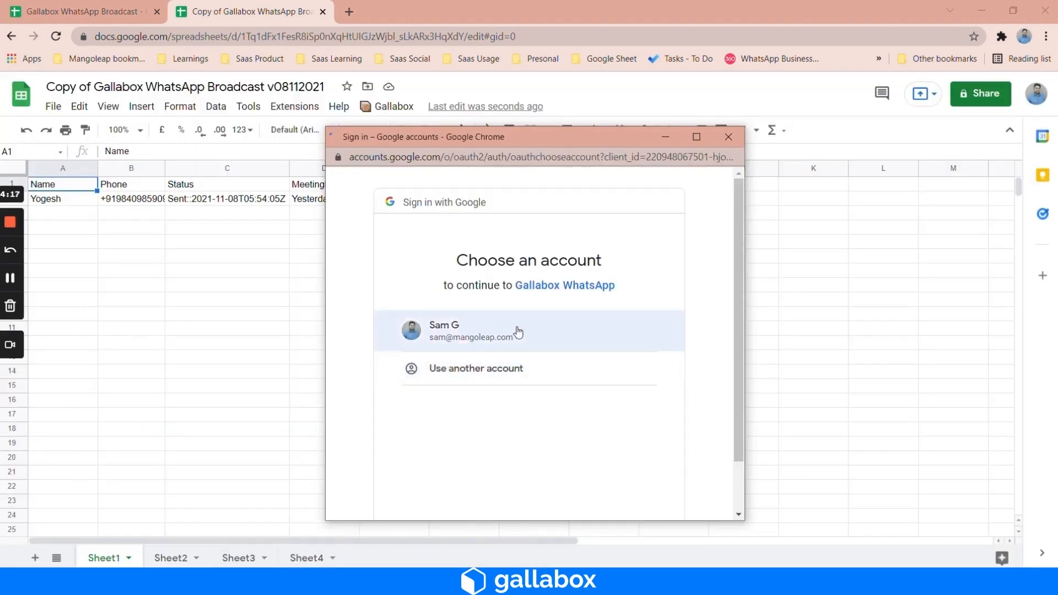
mouse_move(1032, 93)
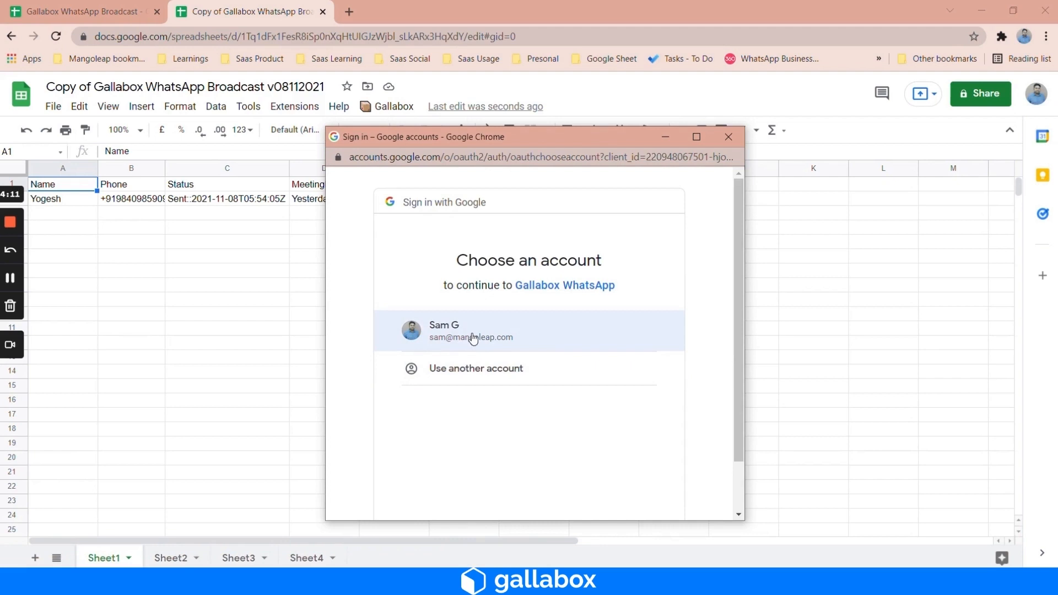
click(470, 331)
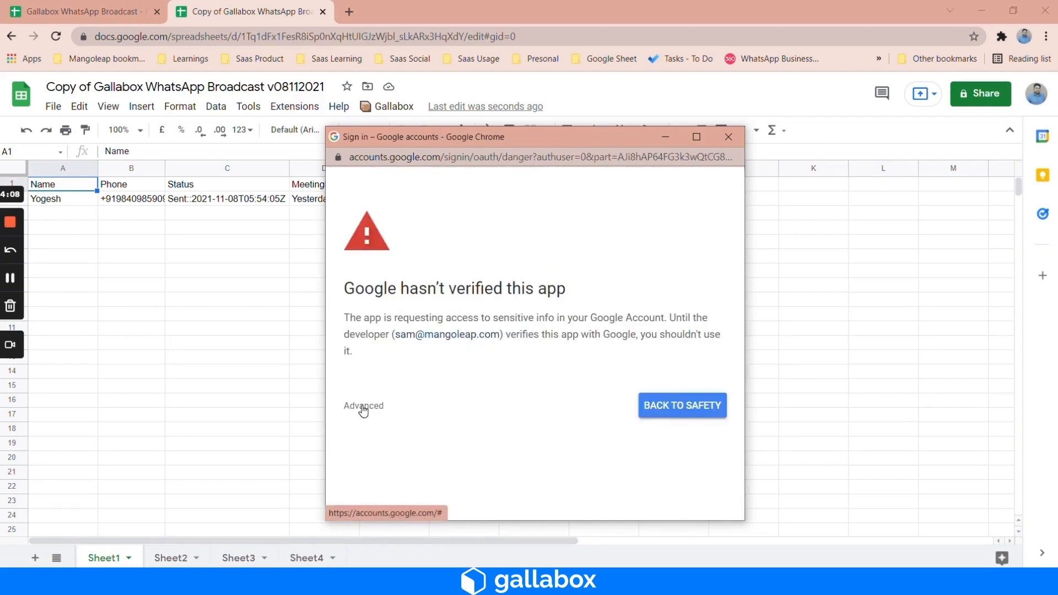
click(363, 405)
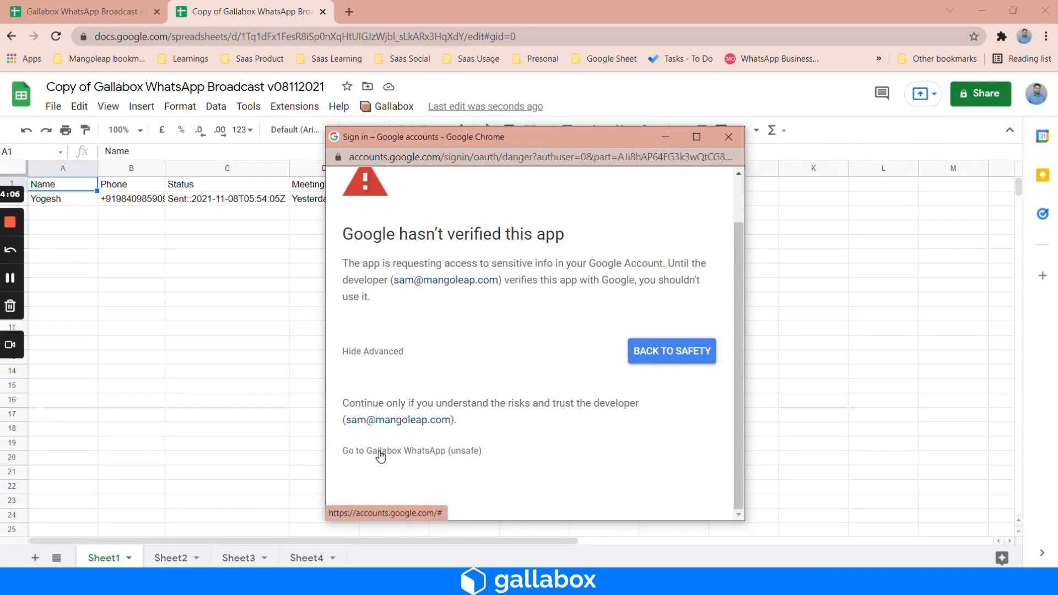
click(412, 451)
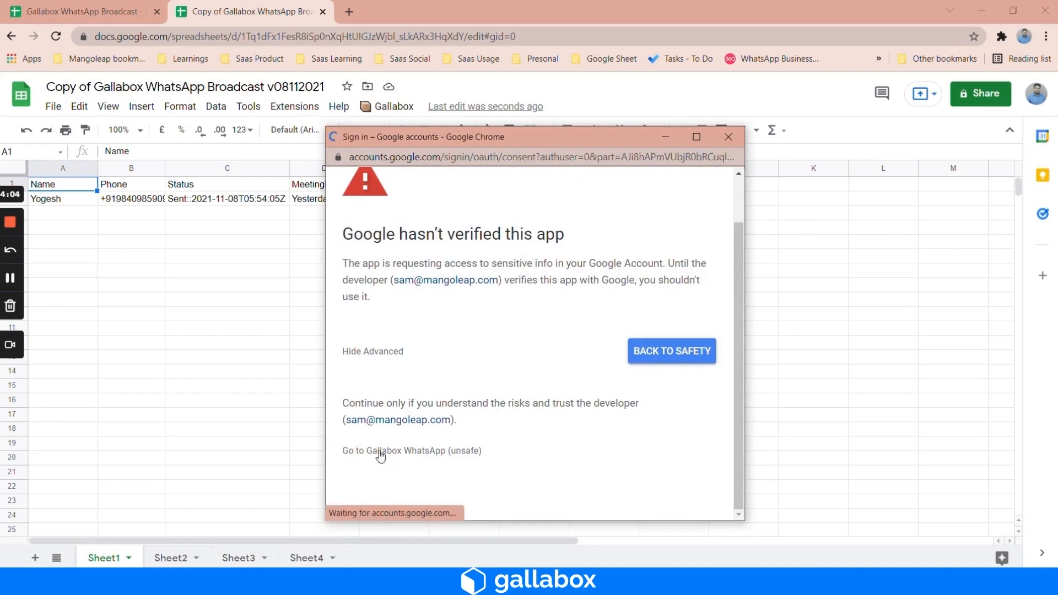
click(412, 451)
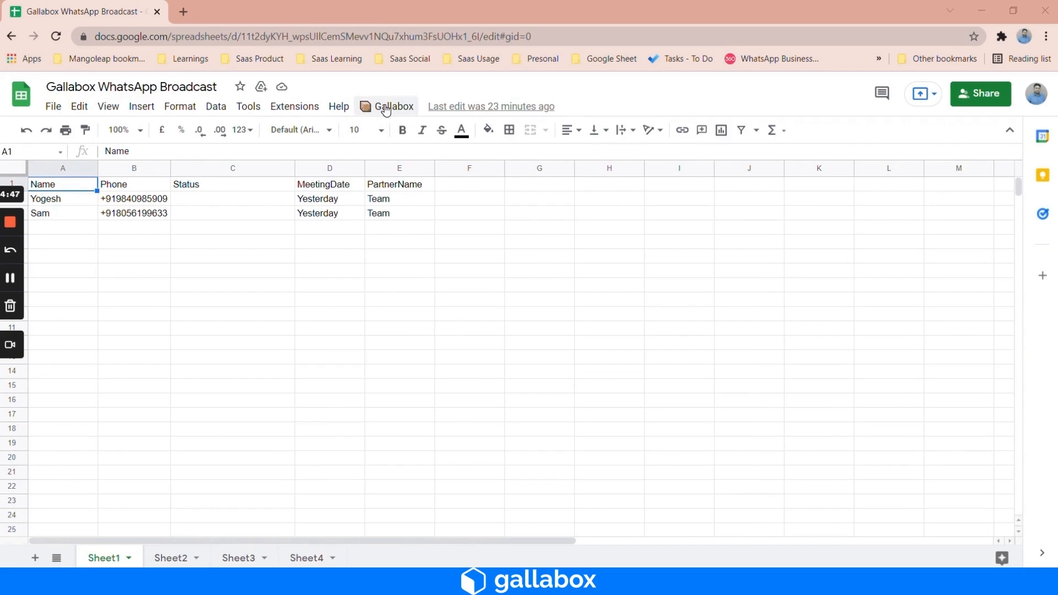
click(394, 106)
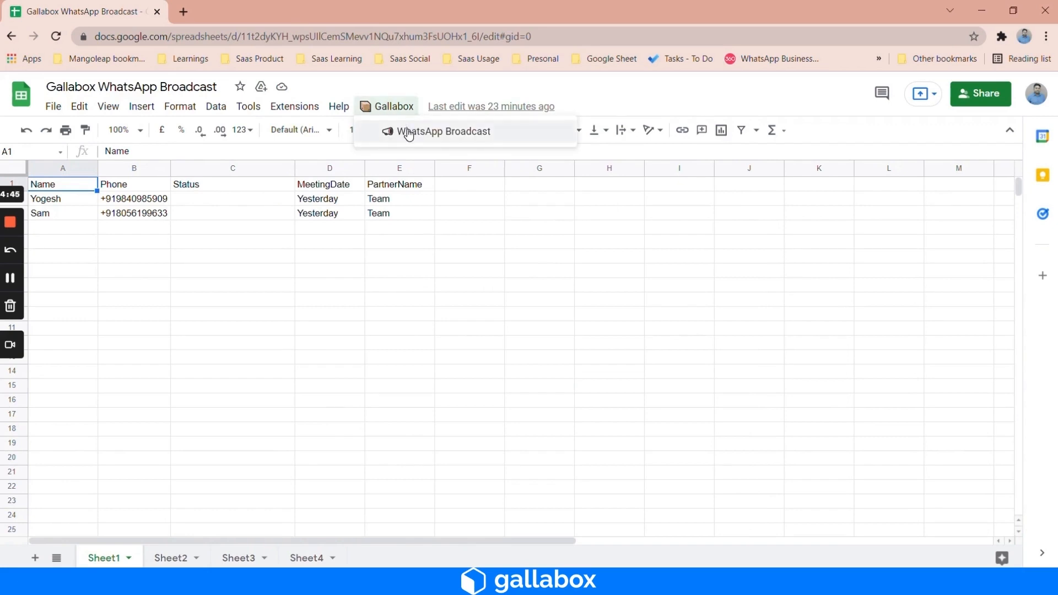
click(445, 131)
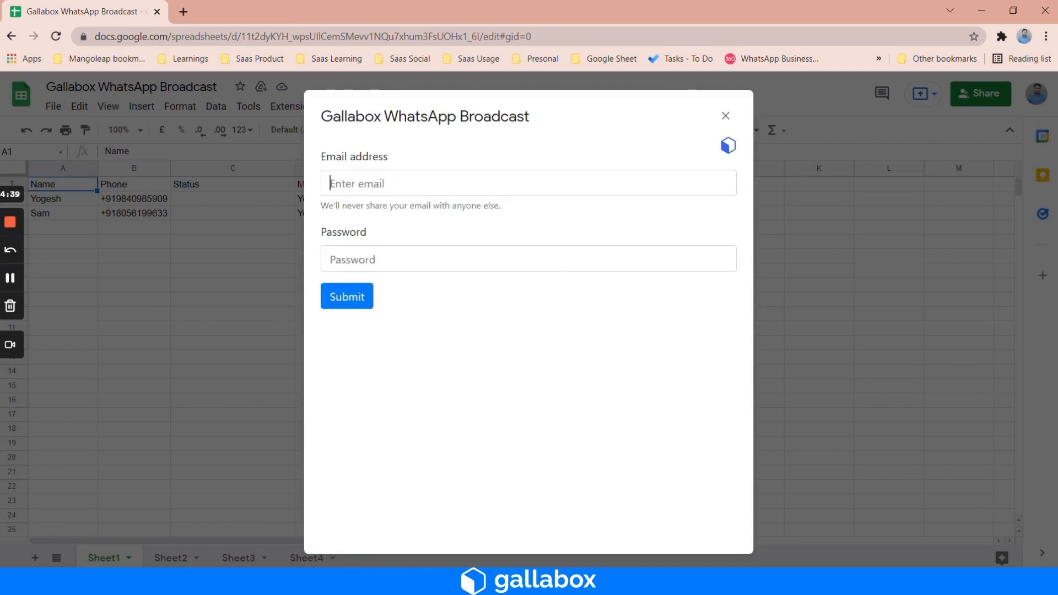
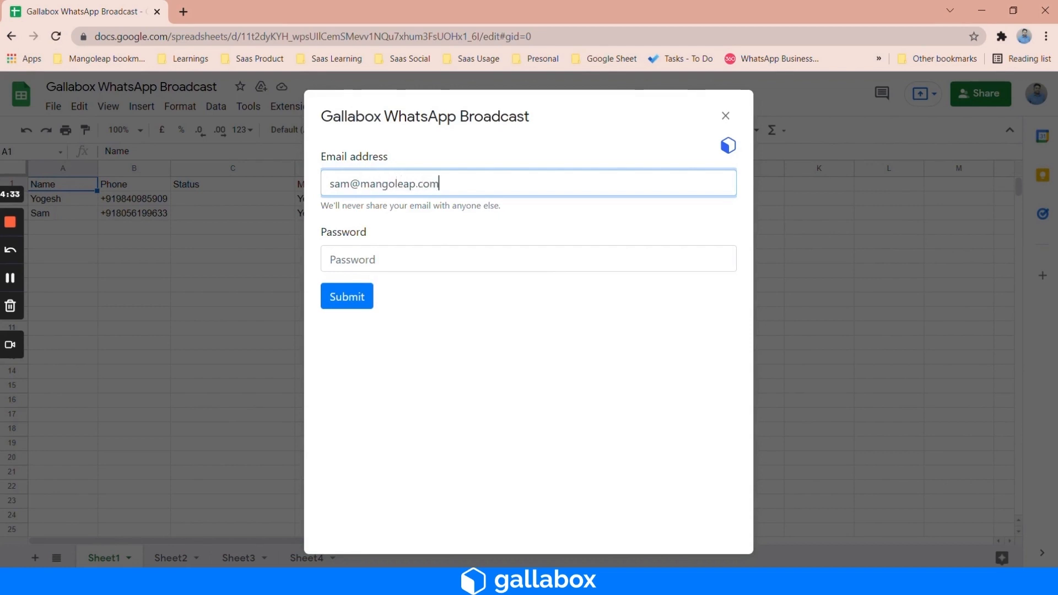
text(•••••)
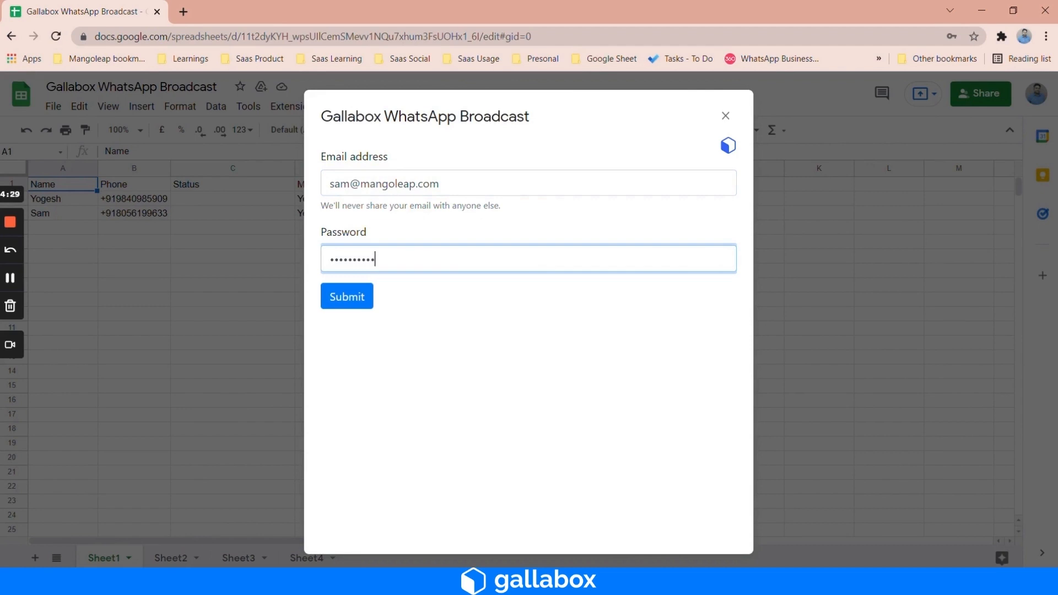
click(346, 297)
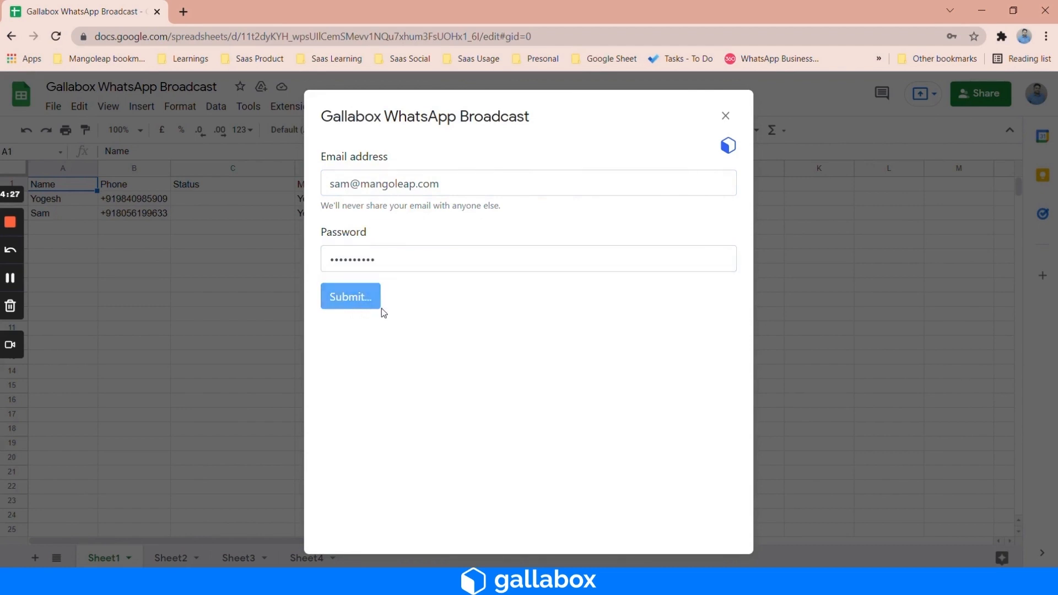
click(350, 296)
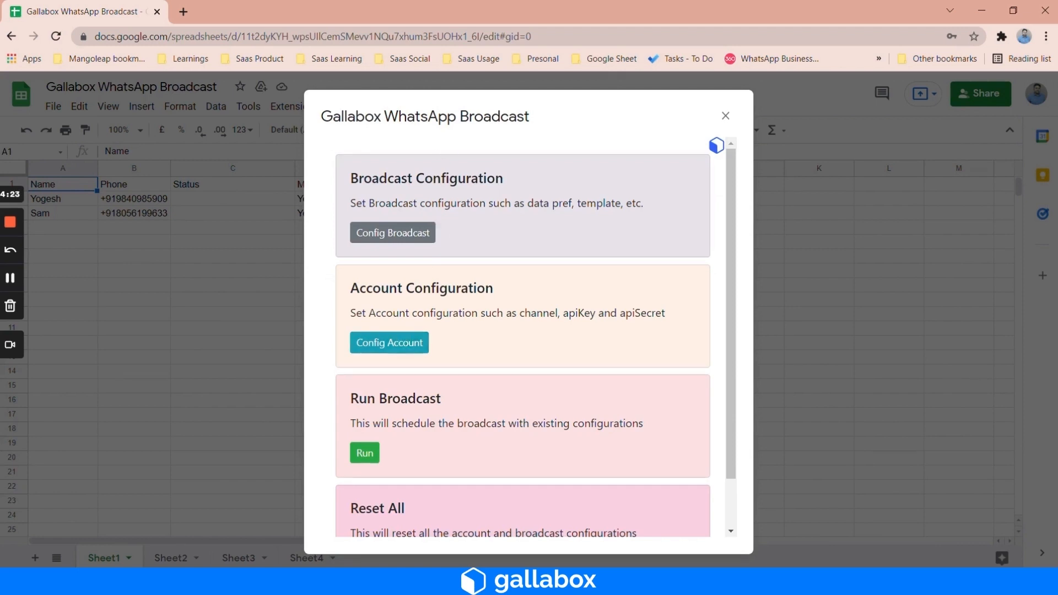
Step: Save the MangoLeap channel's API key and secret in Config Account, then close the add-on
click(389, 343)
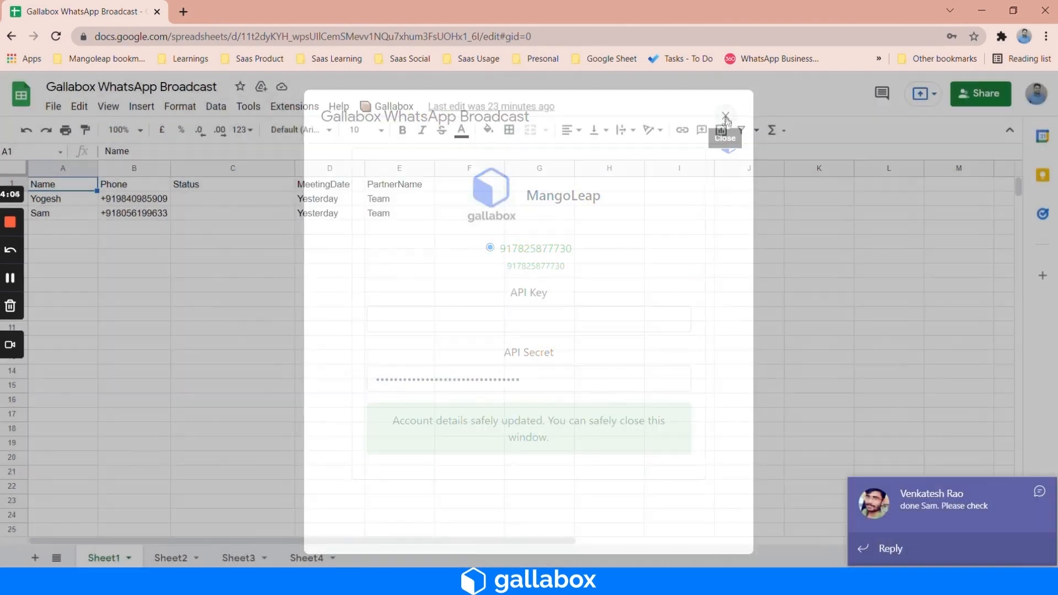
click(726, 115)
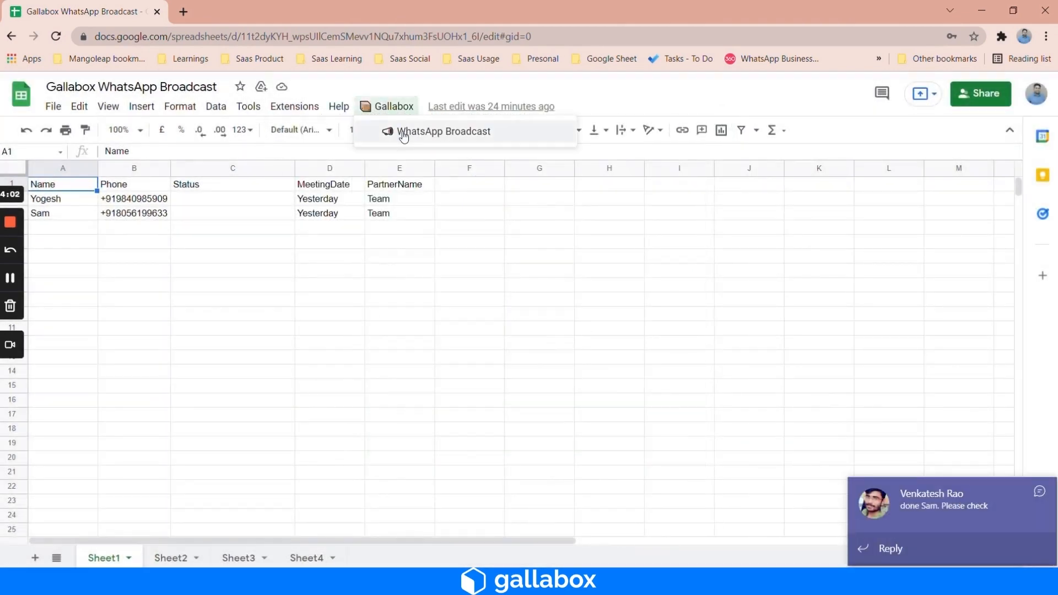
Step: Map Sheet1's Name, Phone and Status columns to Contact Name, Phone Number and Status
click(444, 131)
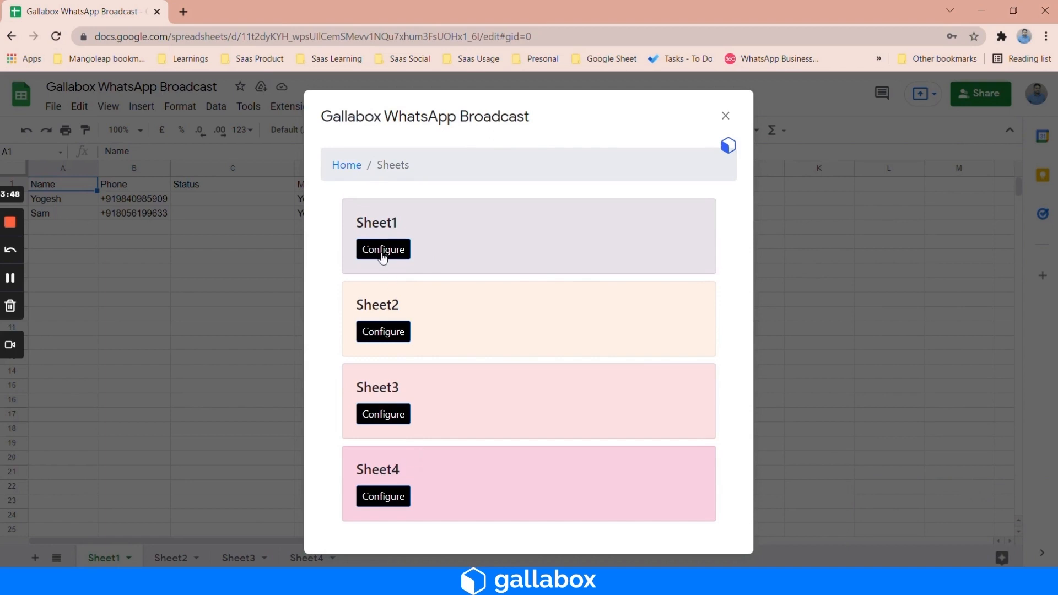
click(382, 249)
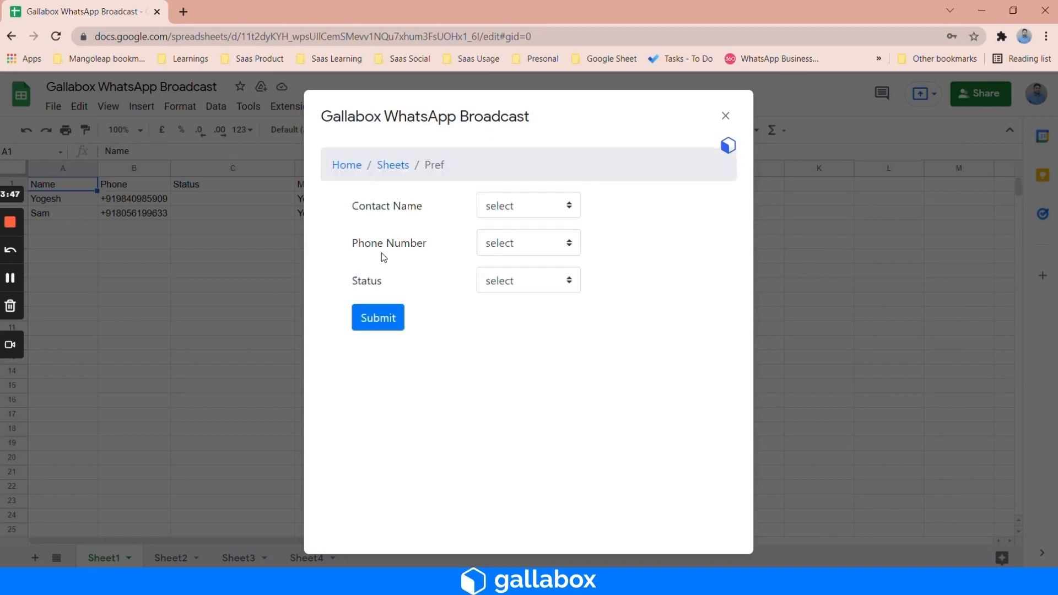
click(528, 205)
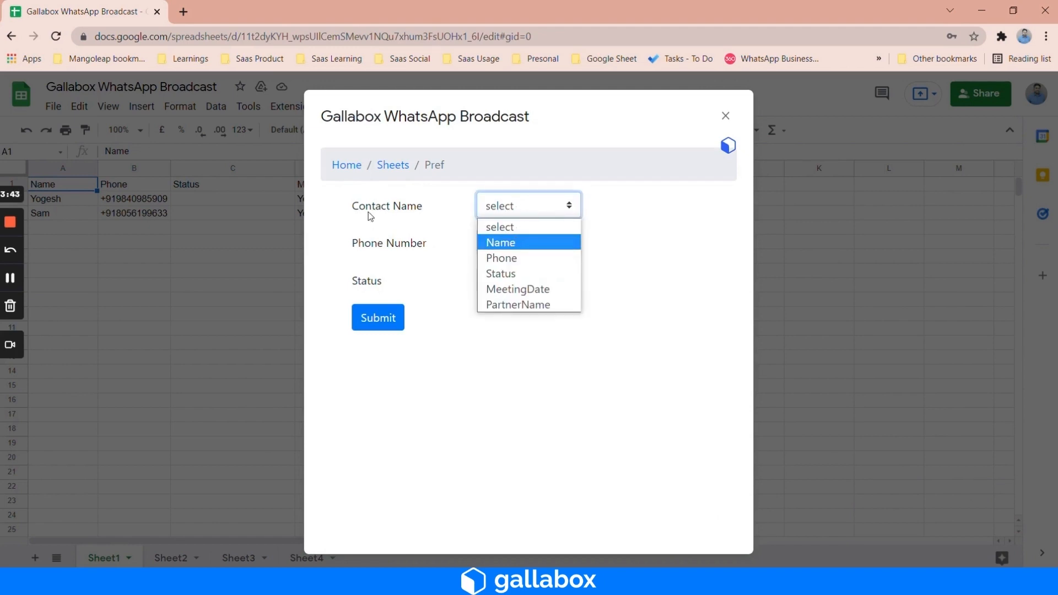
click(501, 242)
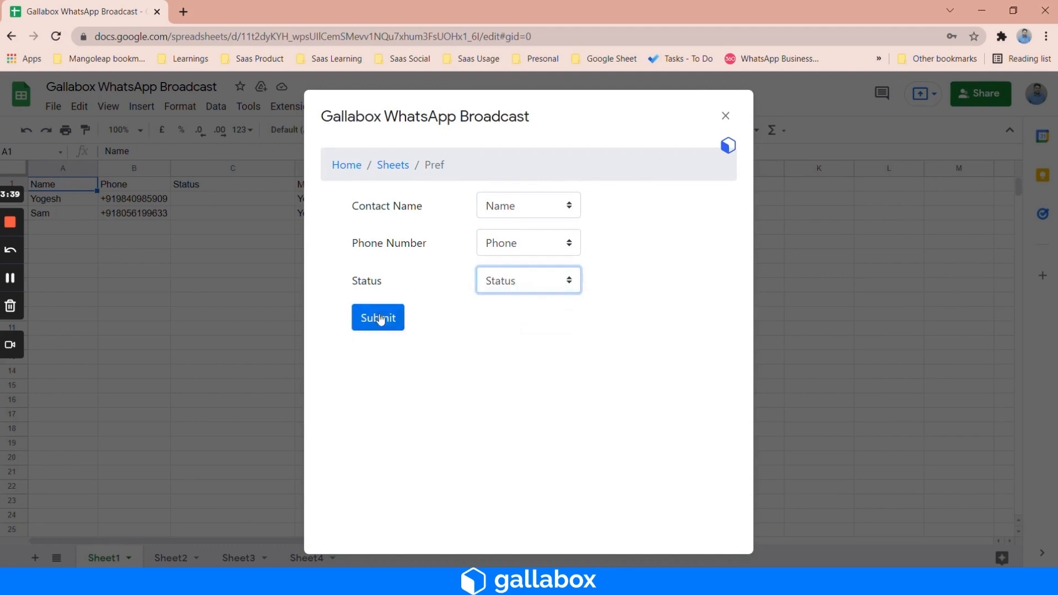
click(378, 318)
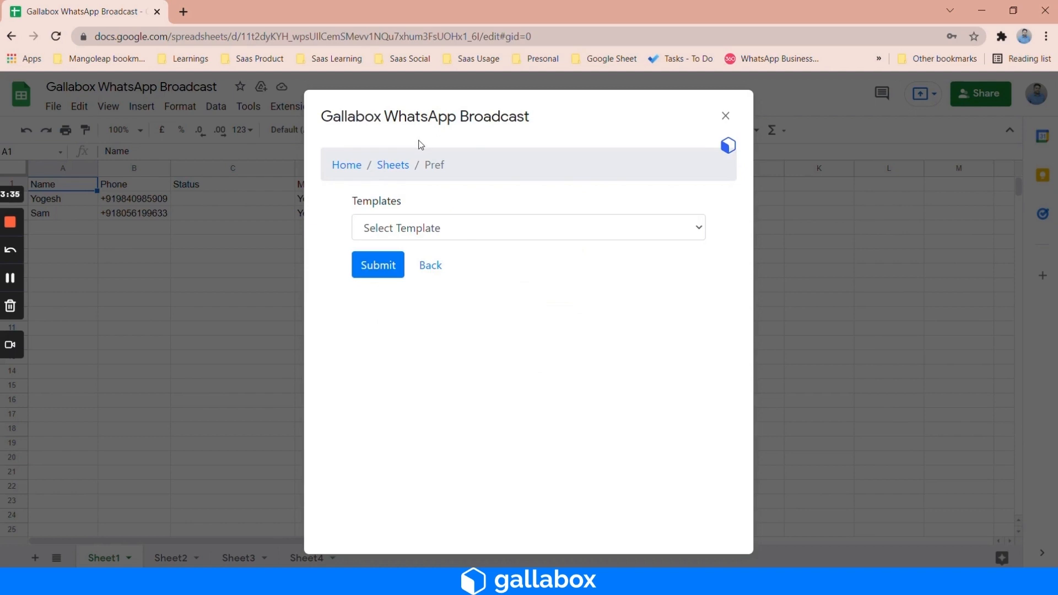
Step: Choose the new_plan_499 message template for Sheet1's broadcast and submit it
click(528, 227)
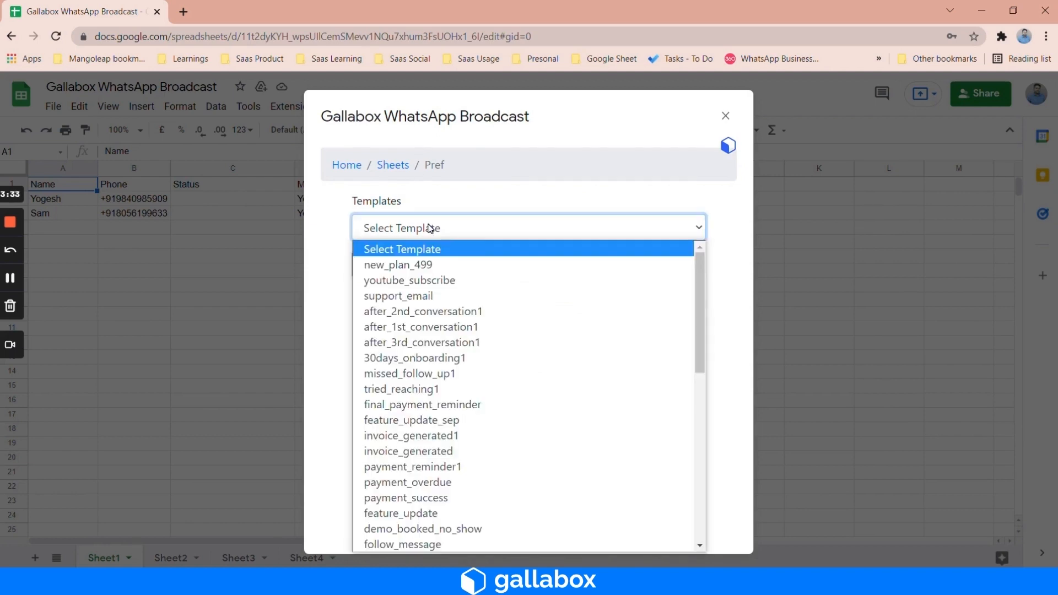
mouse_move(437, 264)
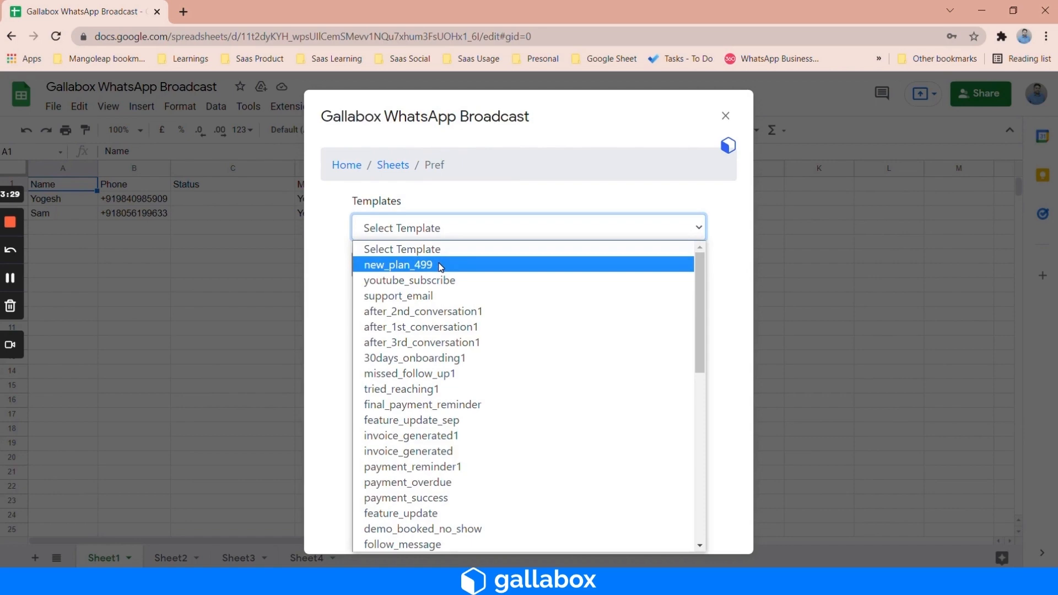
click(397, 264)
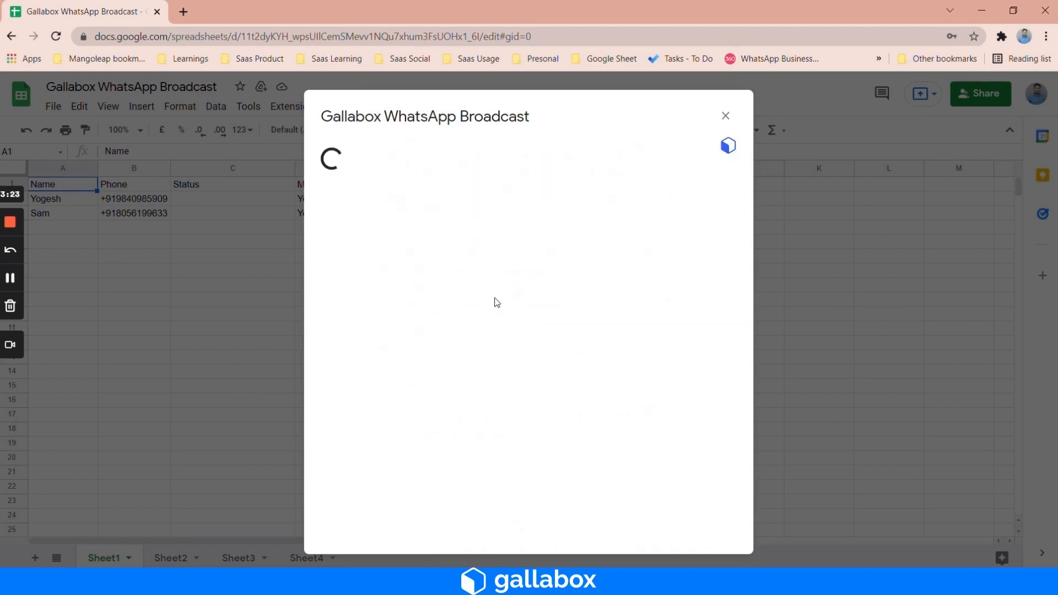
click(528, 232)
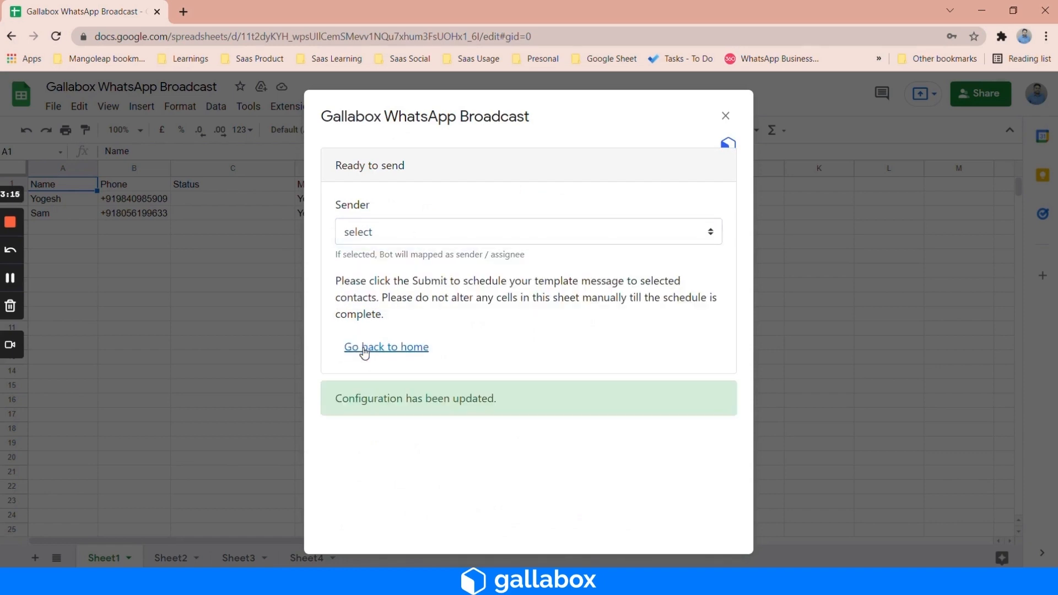
mouse_move(340, 435)
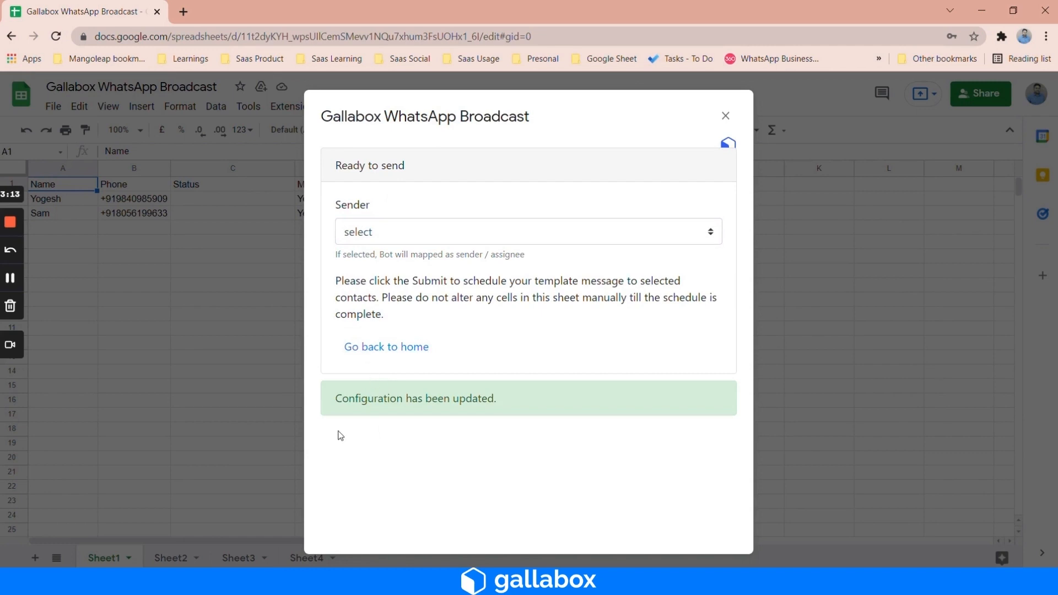
mouse_move(386, 347)
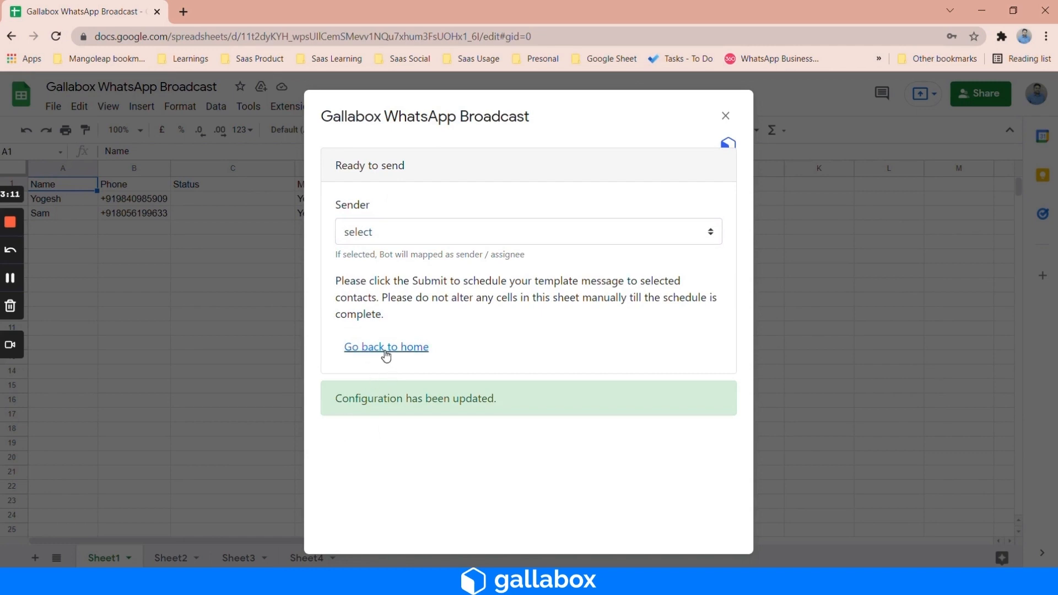
Step: Configure the next sheet with Name and Phone columns and the youtube_subscribe template
click(386, 346)
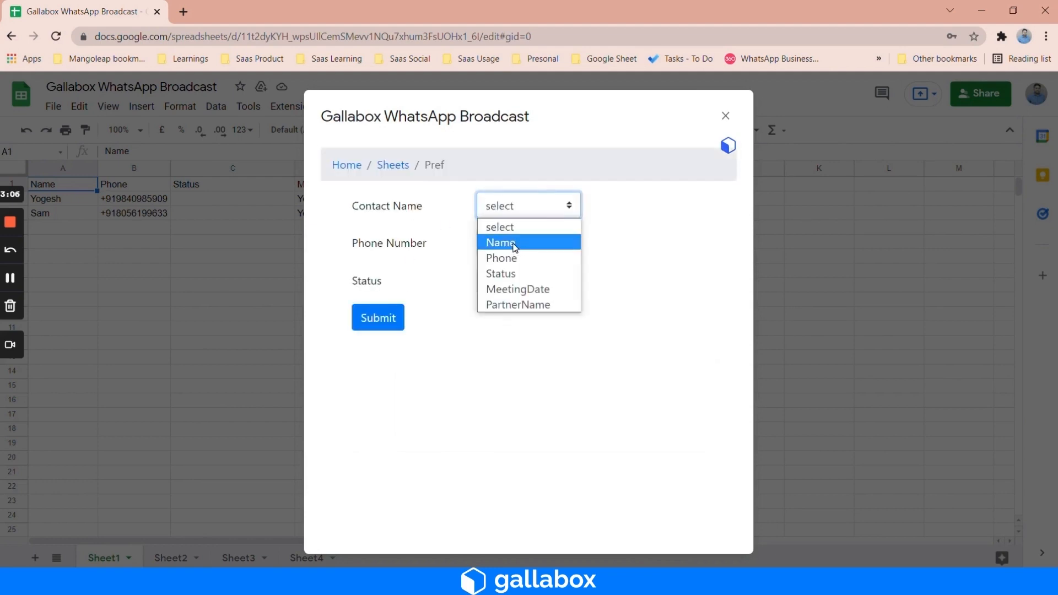
click(502, 242)
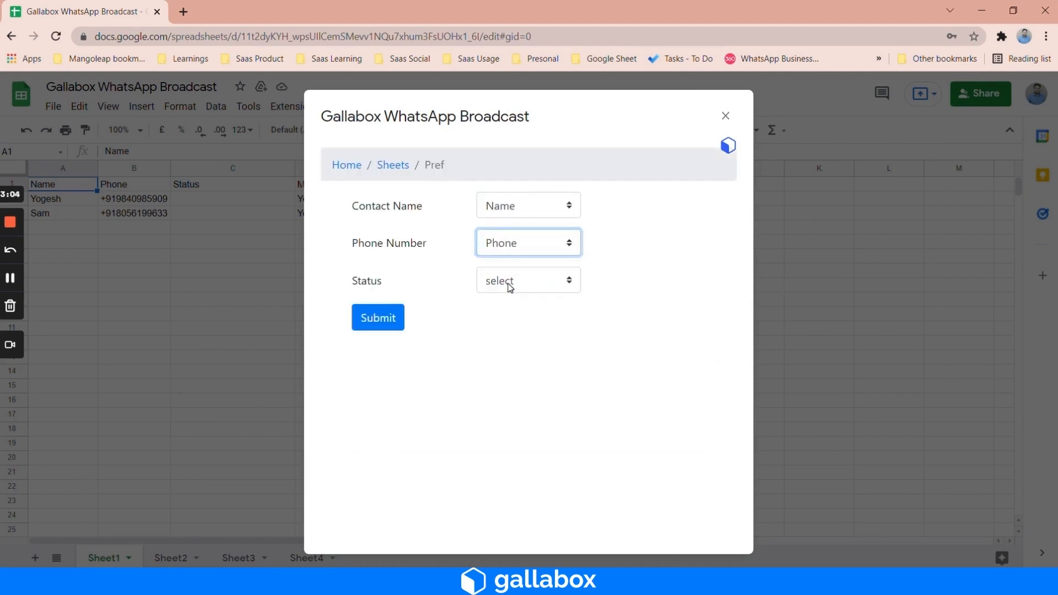
click(377, 318)
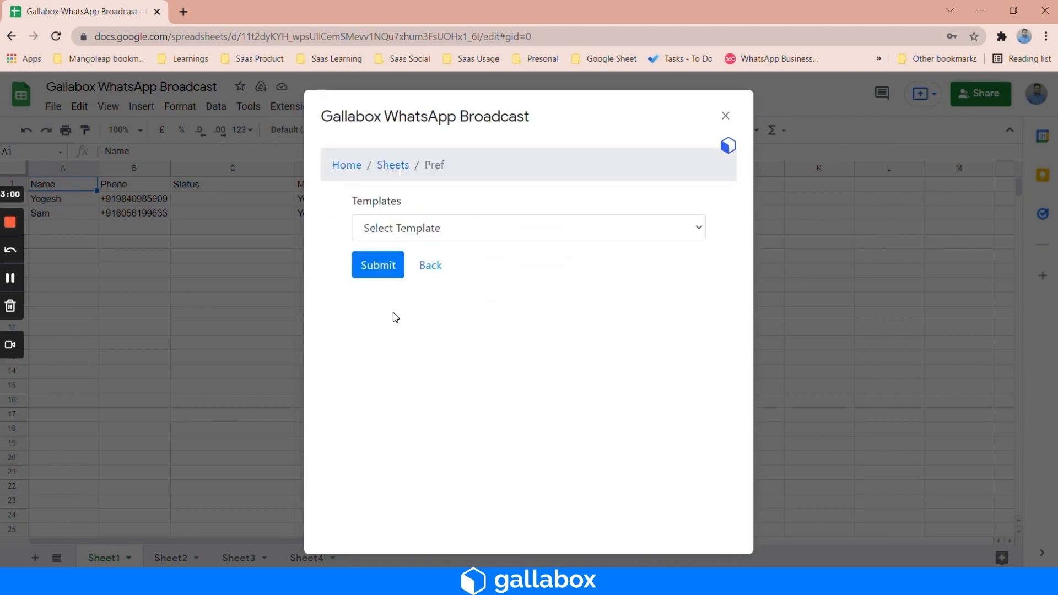
click(529, 228)
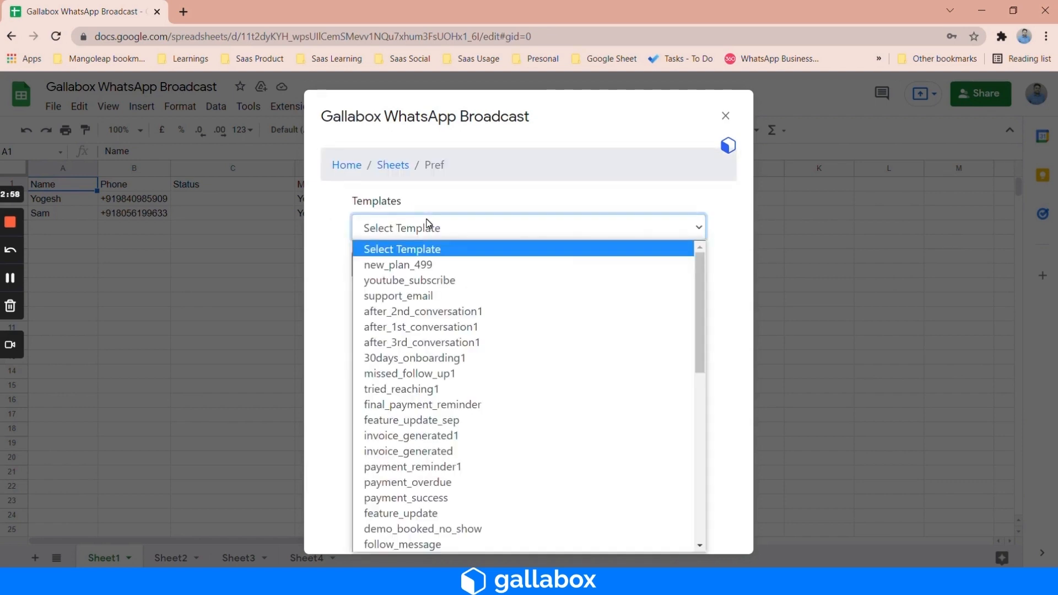
mouse_move(434, 280)
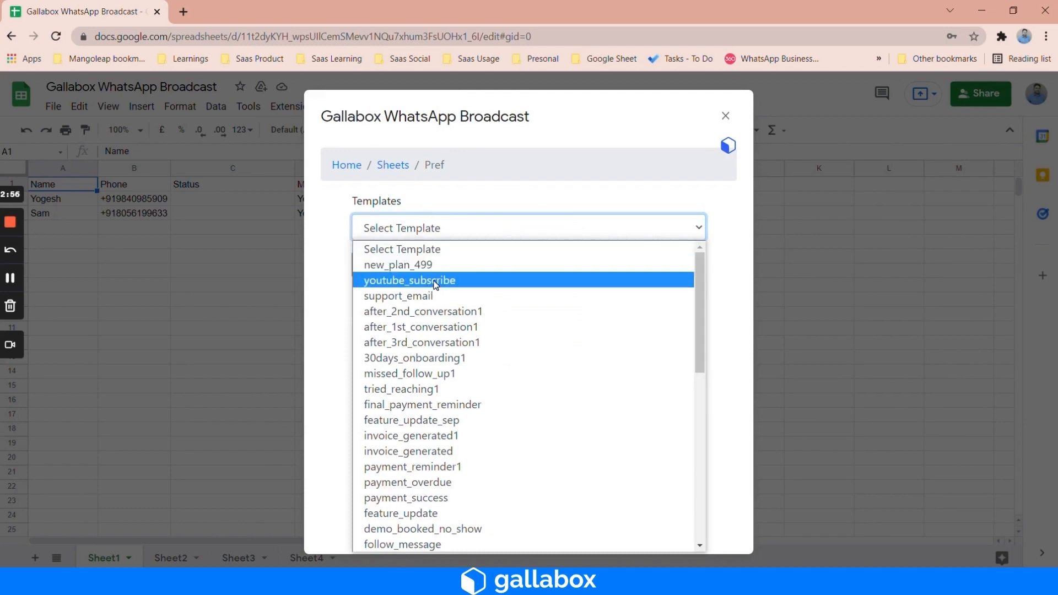
click(409, 280)
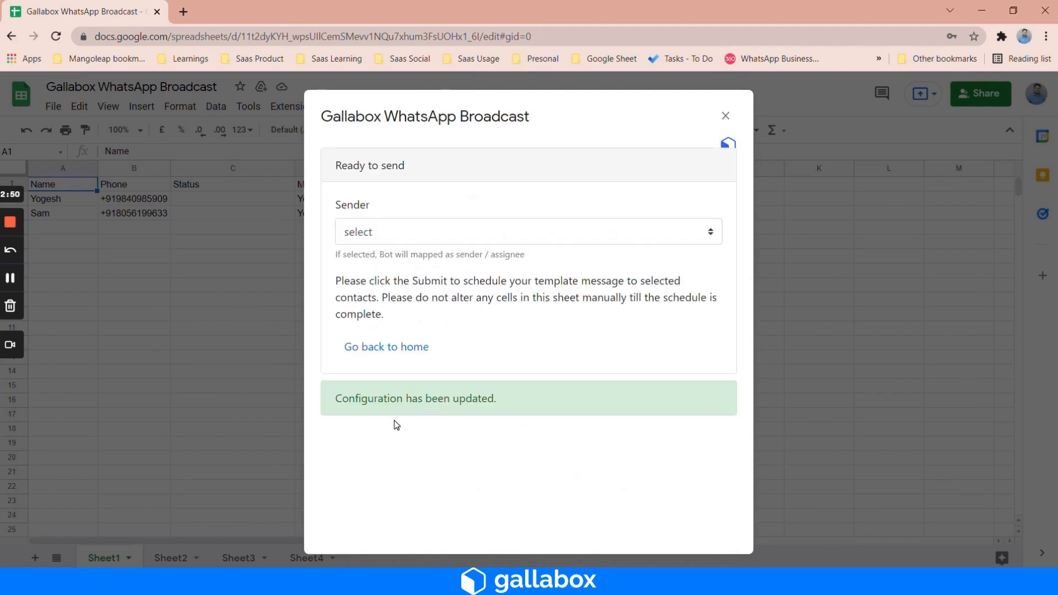
Step: Configure the next sheet with Status mapped to Status and the support_email template
click(386, 347)
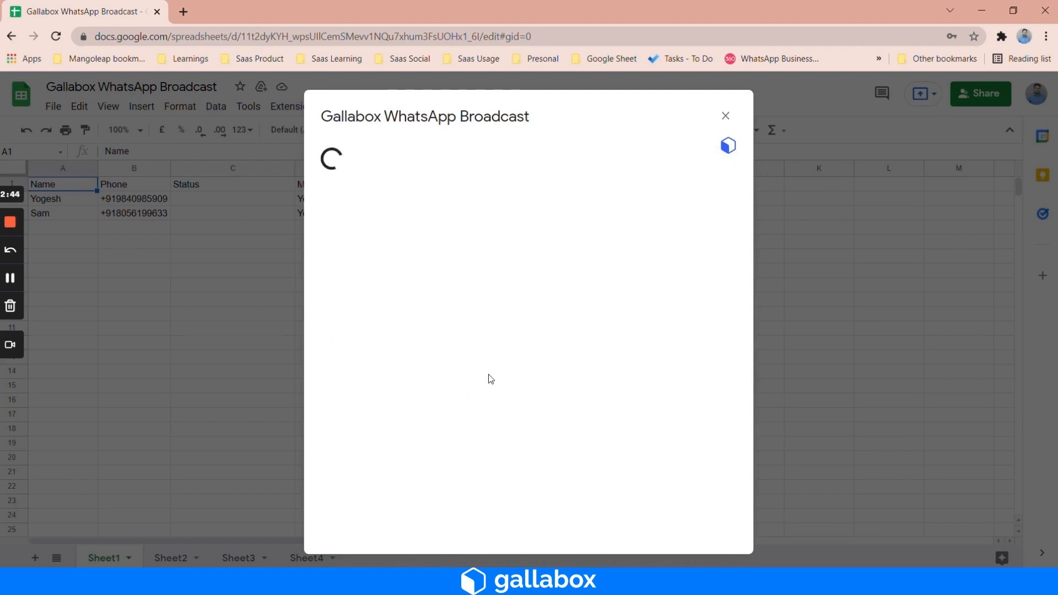
click(529, 205)
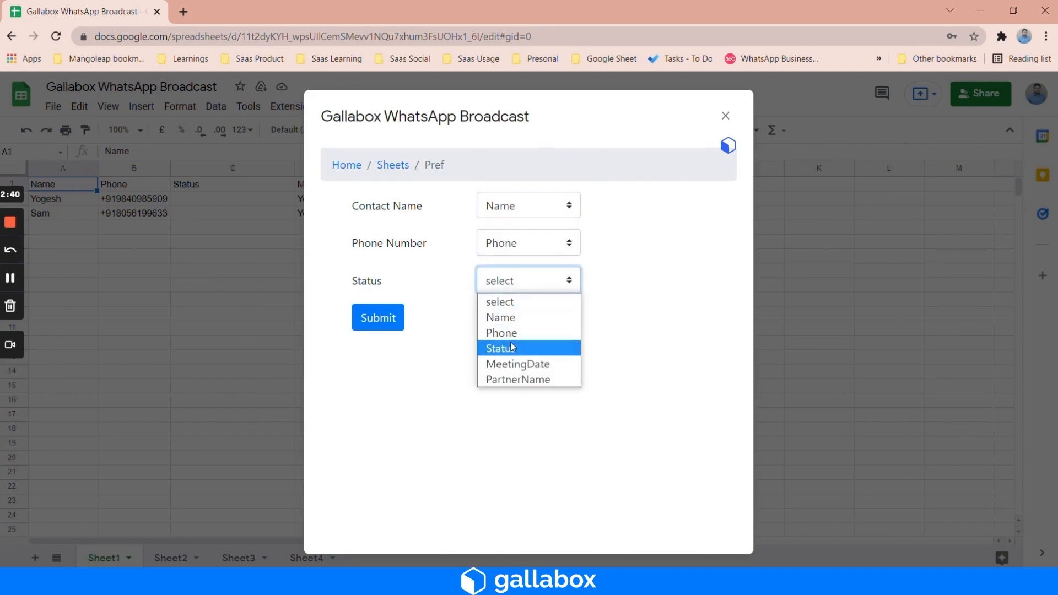
click(501, 347)
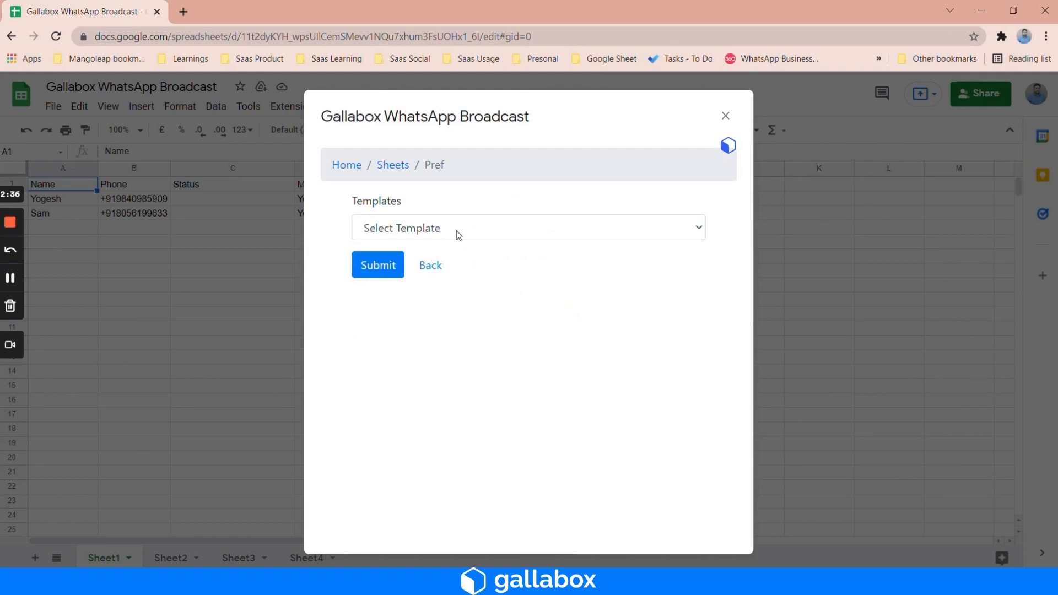
click(528, 228)
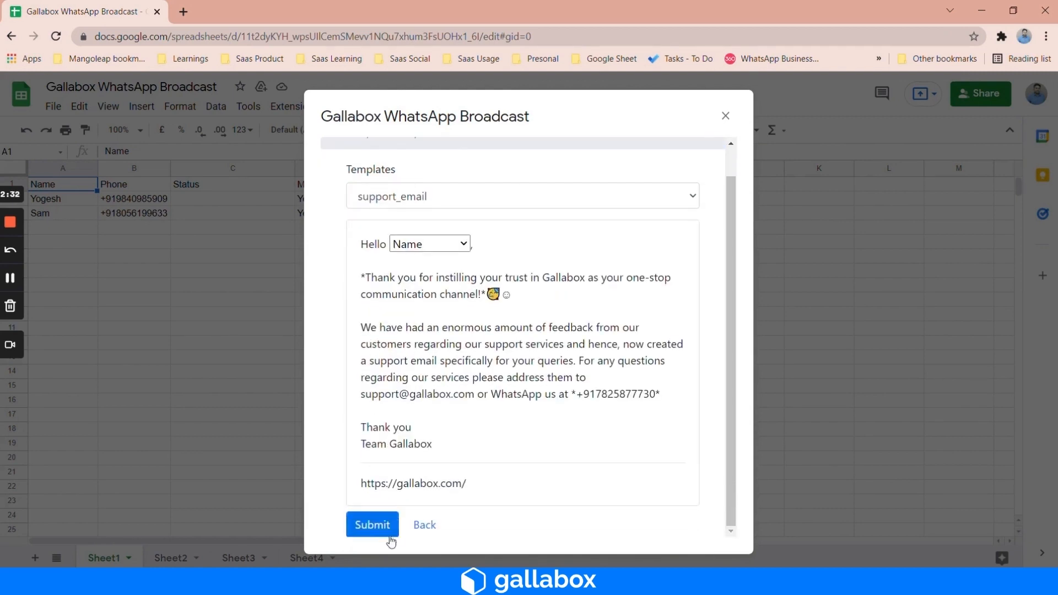
click(372, 525)
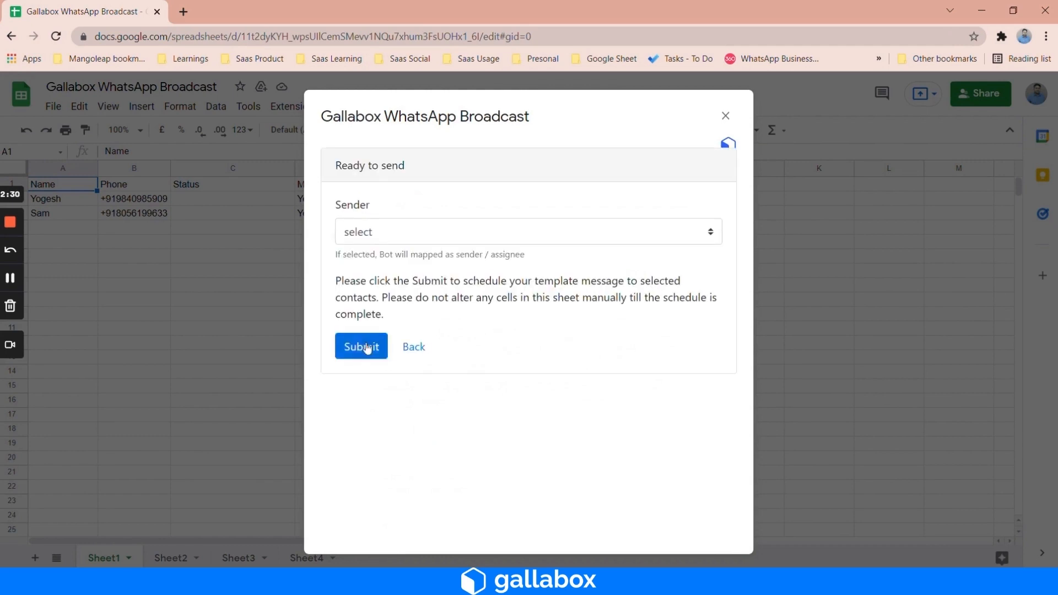
Step: Map the next sheet's Name and Phone columns, choose support_email, and return home
click(361, 346)
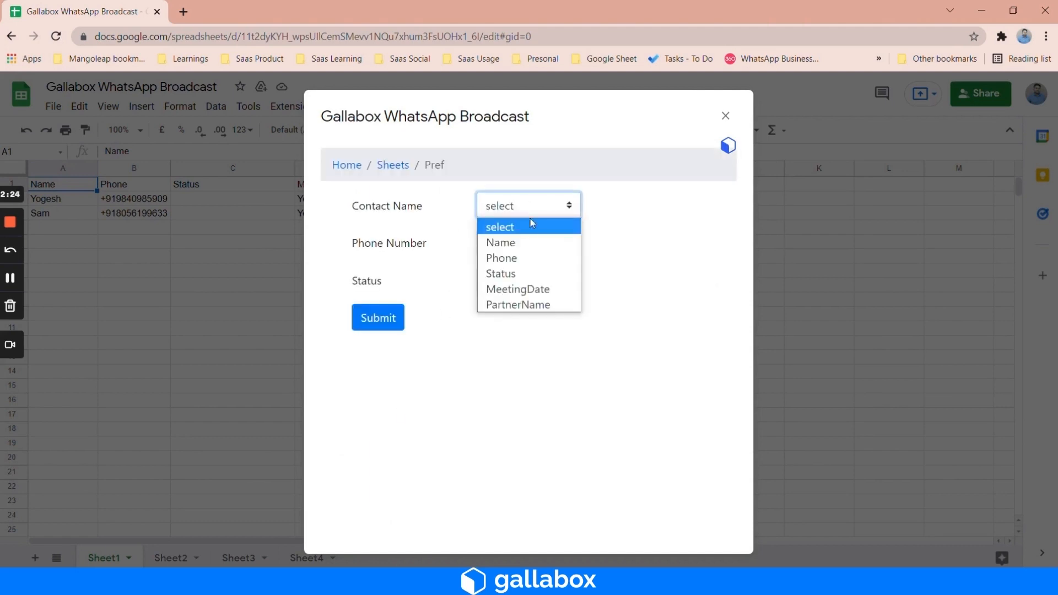
click(501, 243)
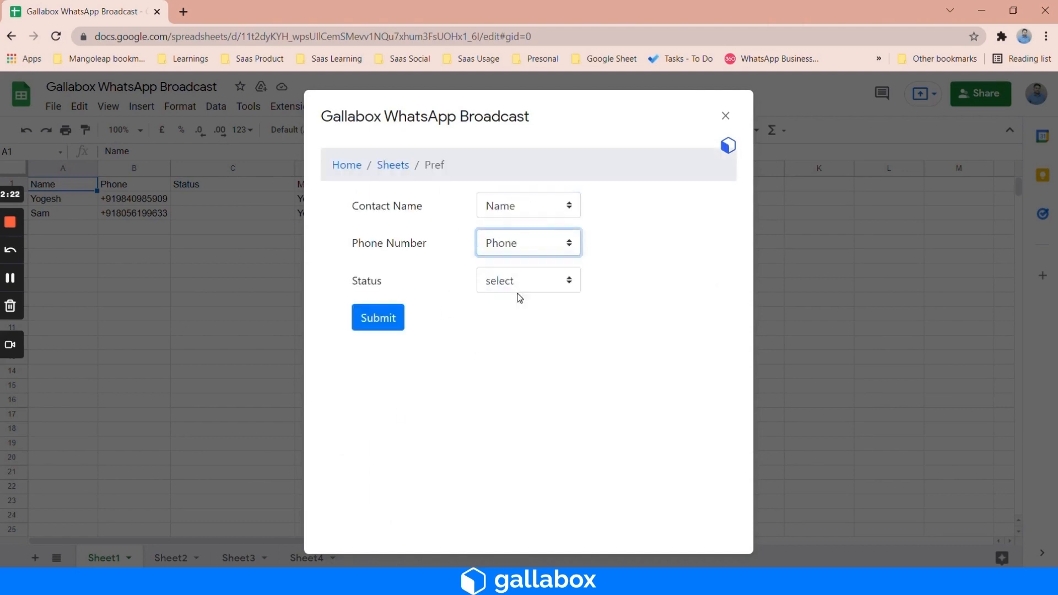
click(377, 318)
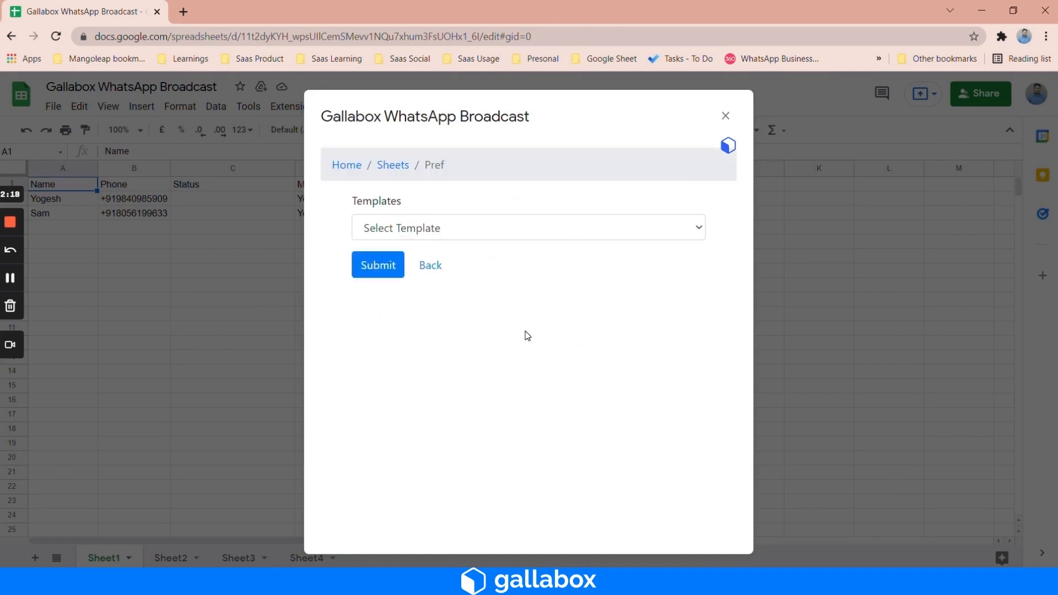
click(528, 228)
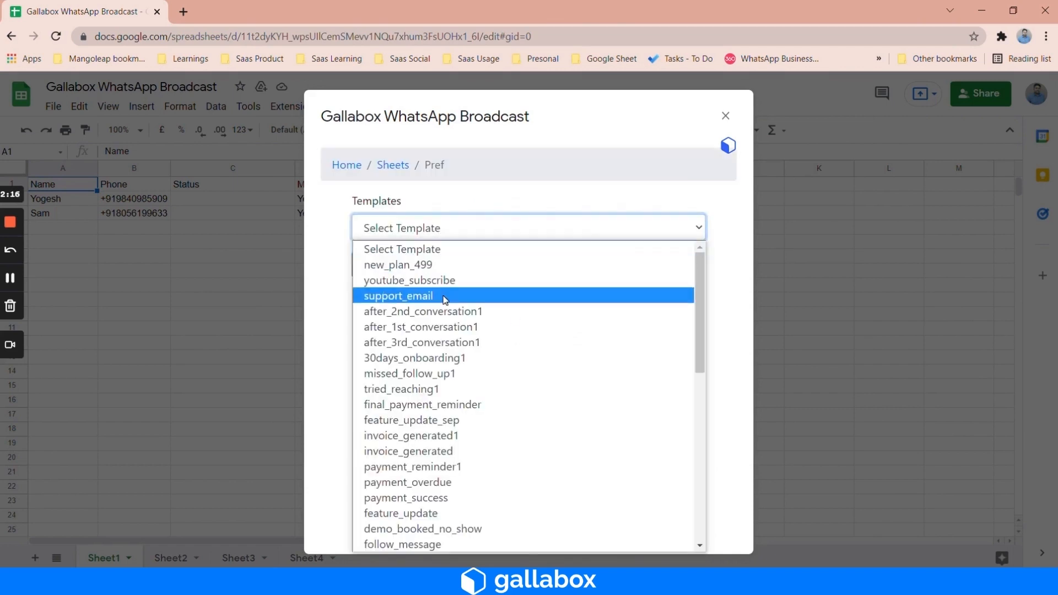
click(423, 311)
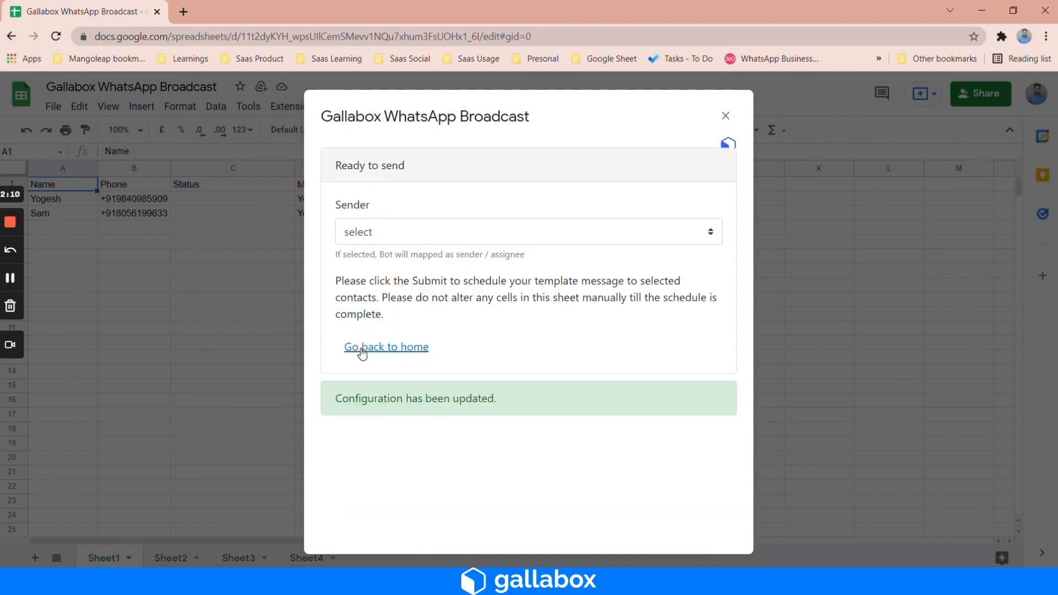
click(385, 346)
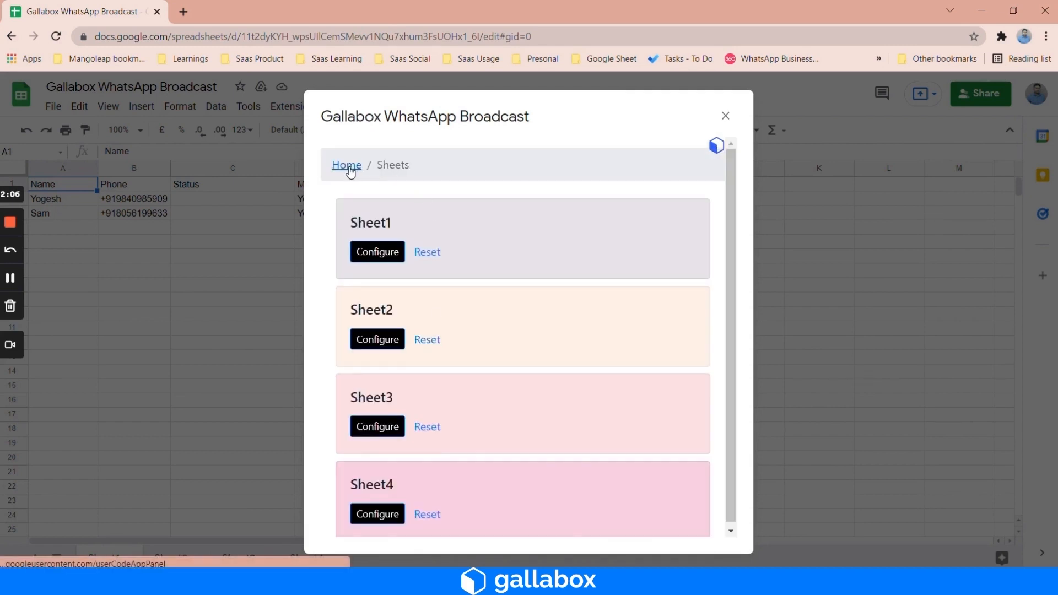
Step: Run the broadcast so Yogesh's and Sam's rows show Sent timestamps, then close the add-on
click(346, 165)
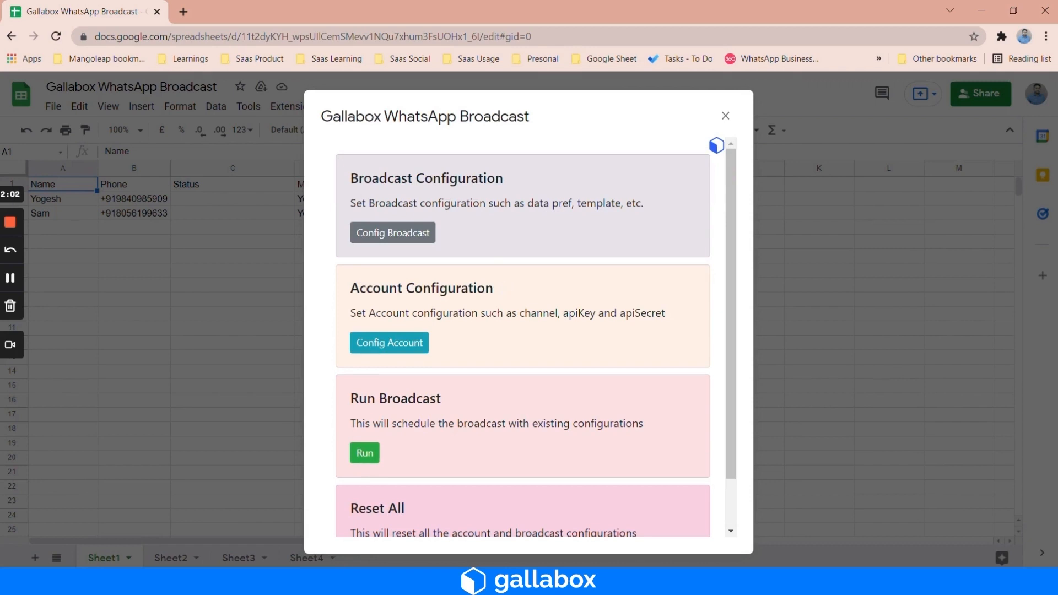
mouse_move(451, 198)
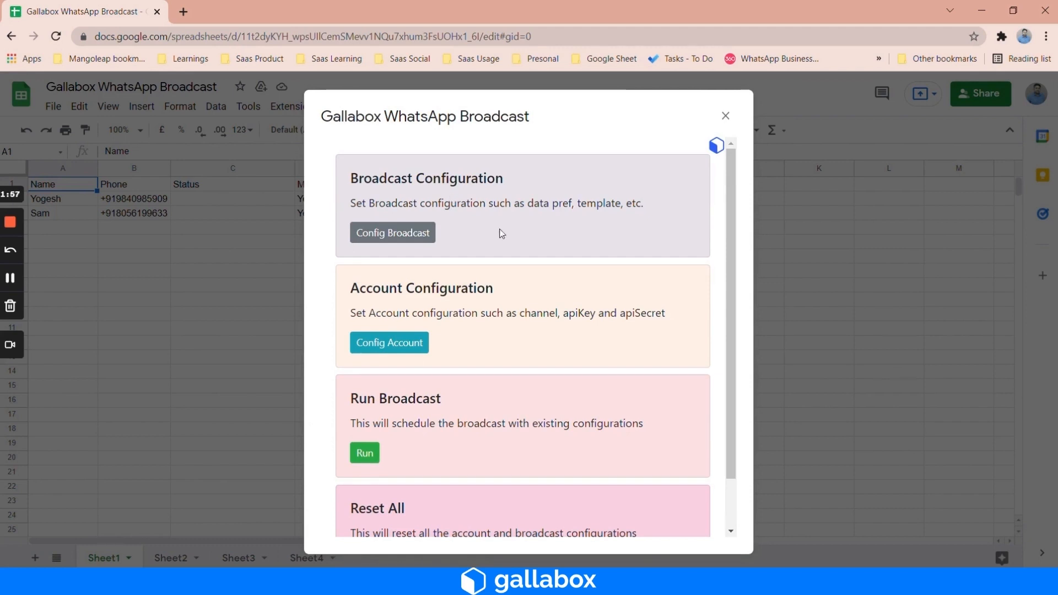
scroll(down, 3)
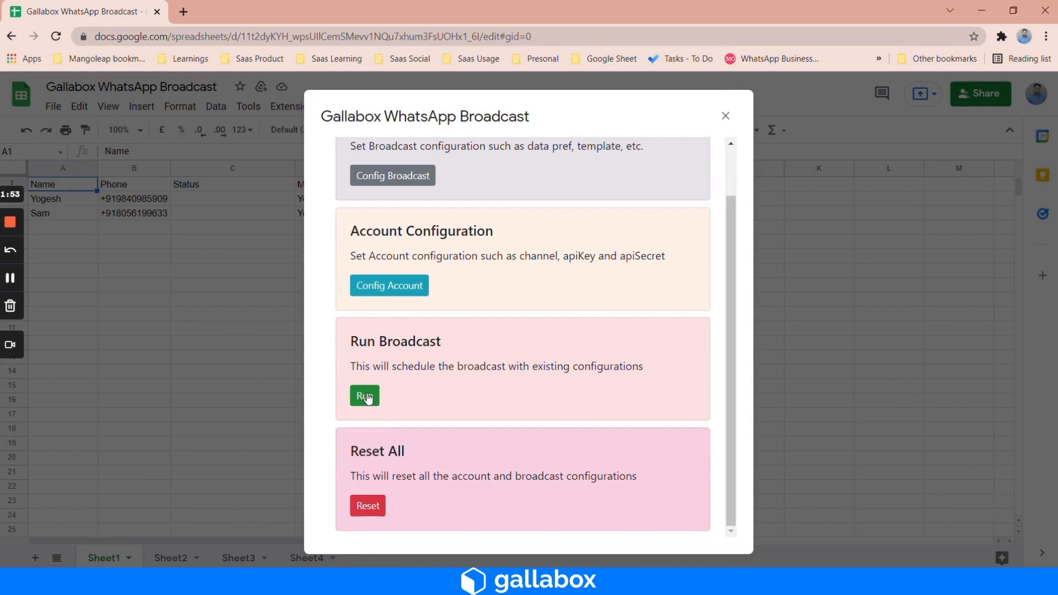
click(365, 395)
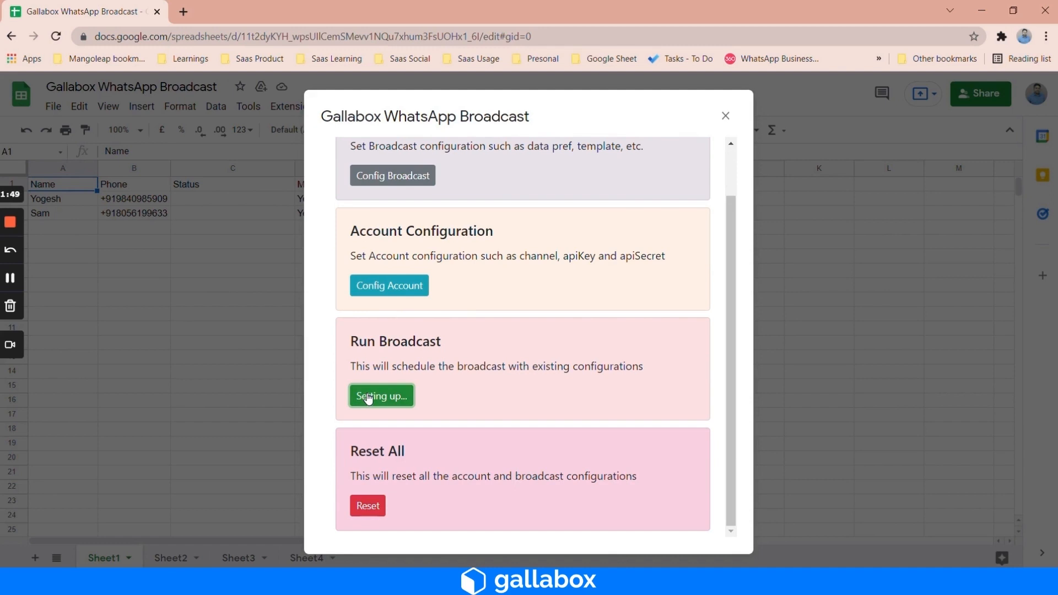
click(381, 396)
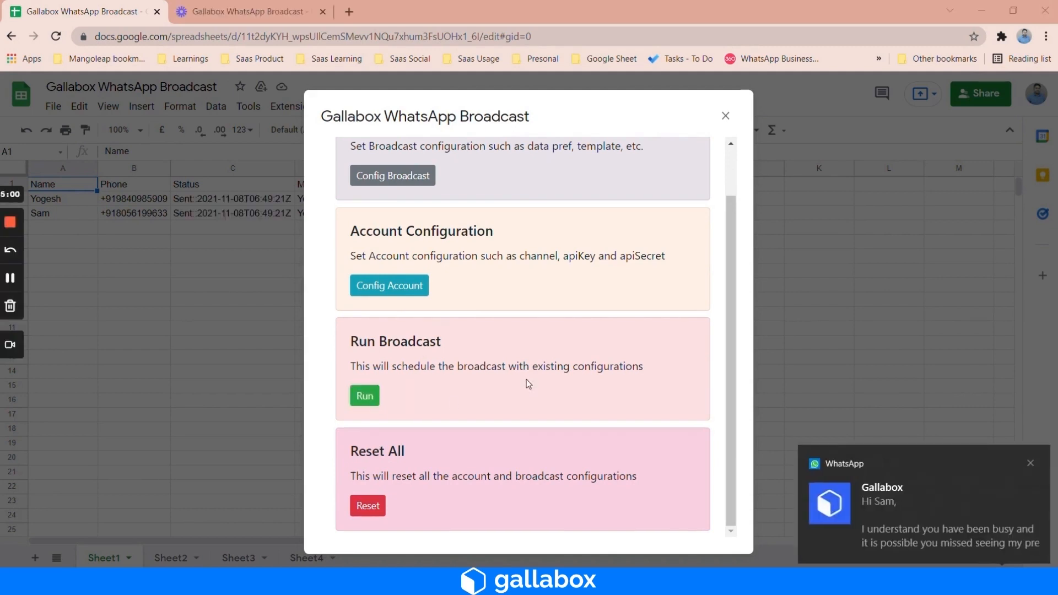
click(724, 115)
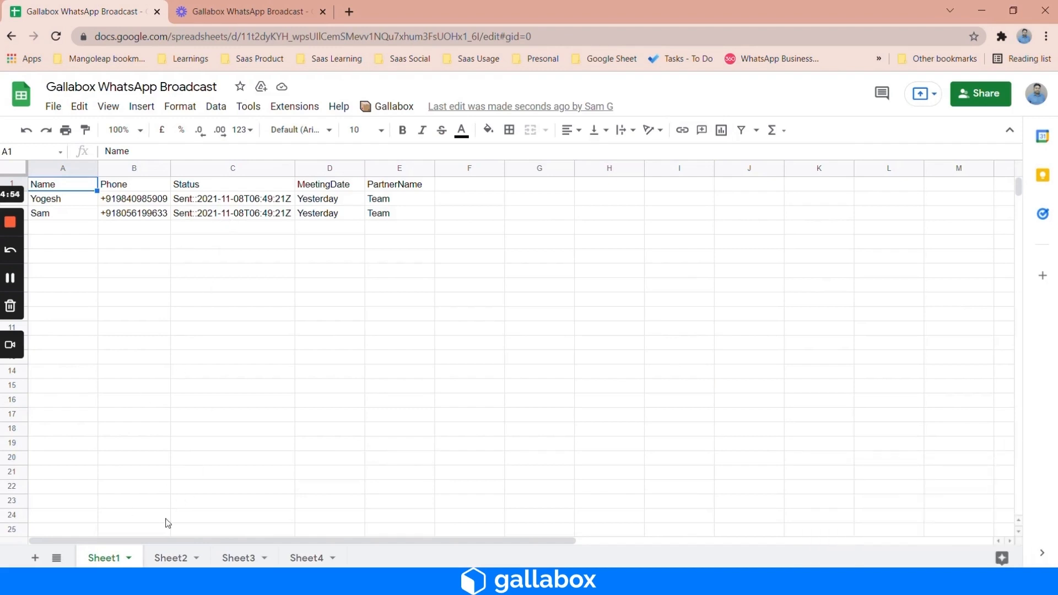
Step: View Sheet2, Sheet3 and Sheet4 to confirm their Status columns show Sent timestamps
click(171, 557)
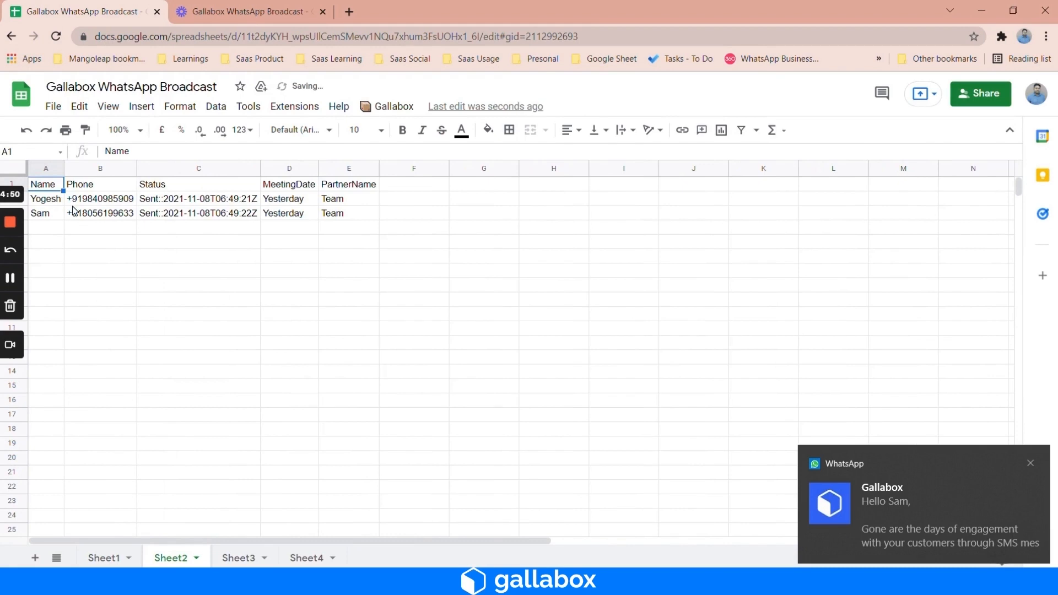
click(237, 557)
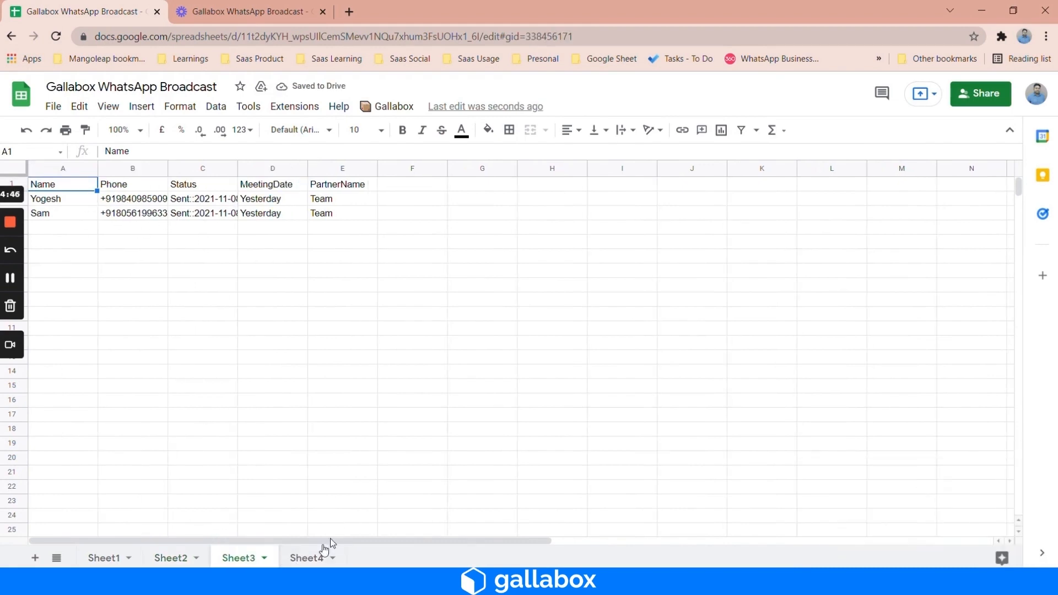
click(307, 557)
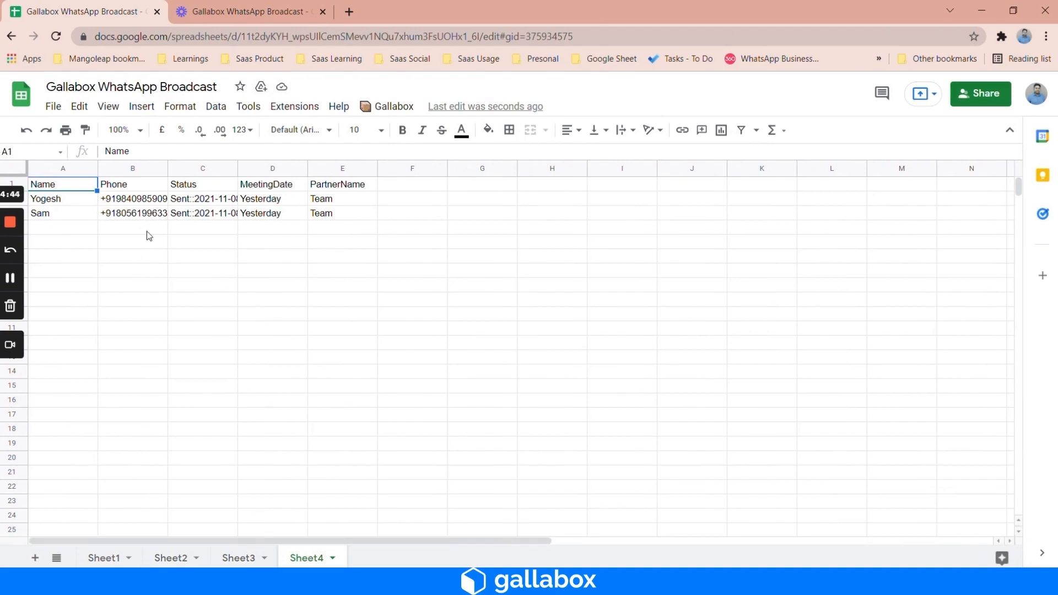
mouse_move(120, 202)
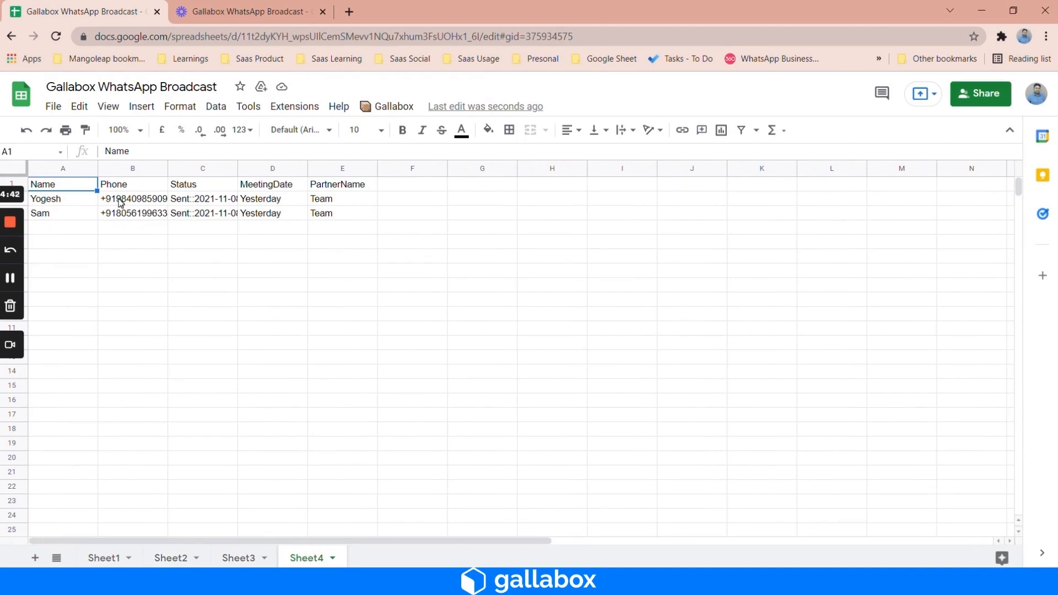
click(133, 198)
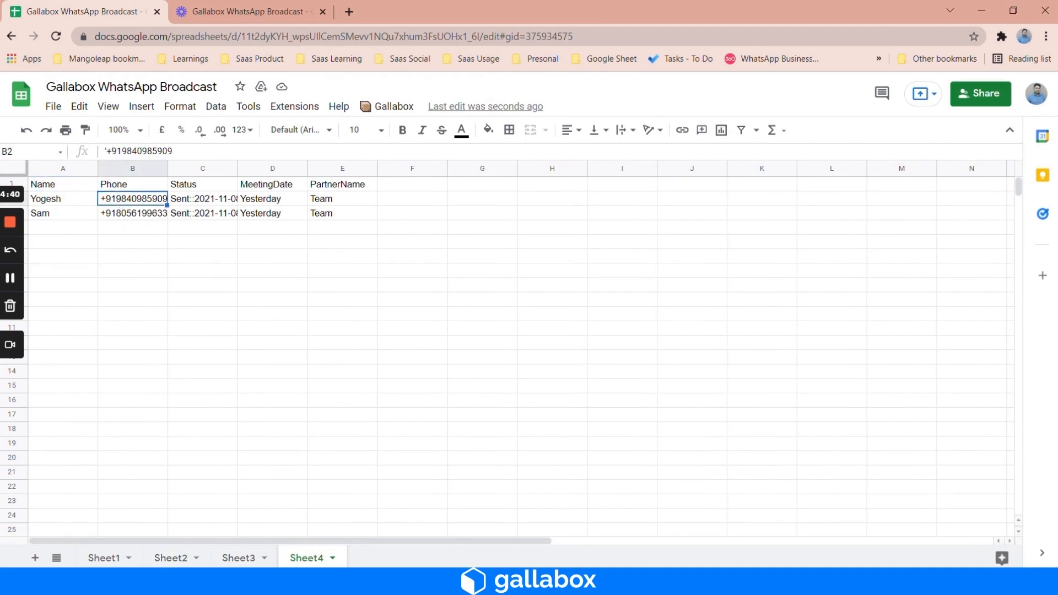
double_click(132, 199)
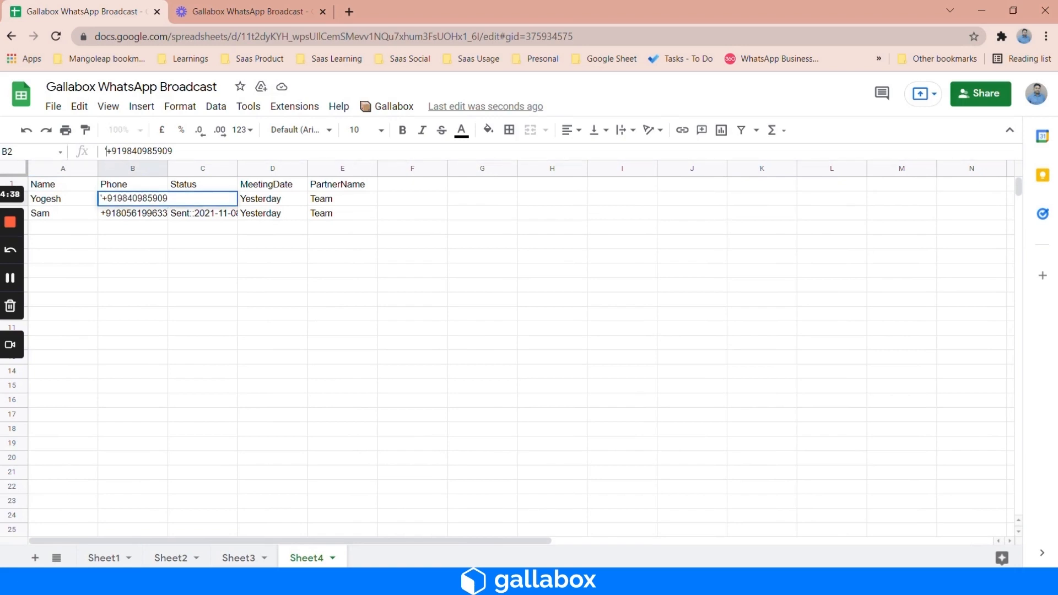